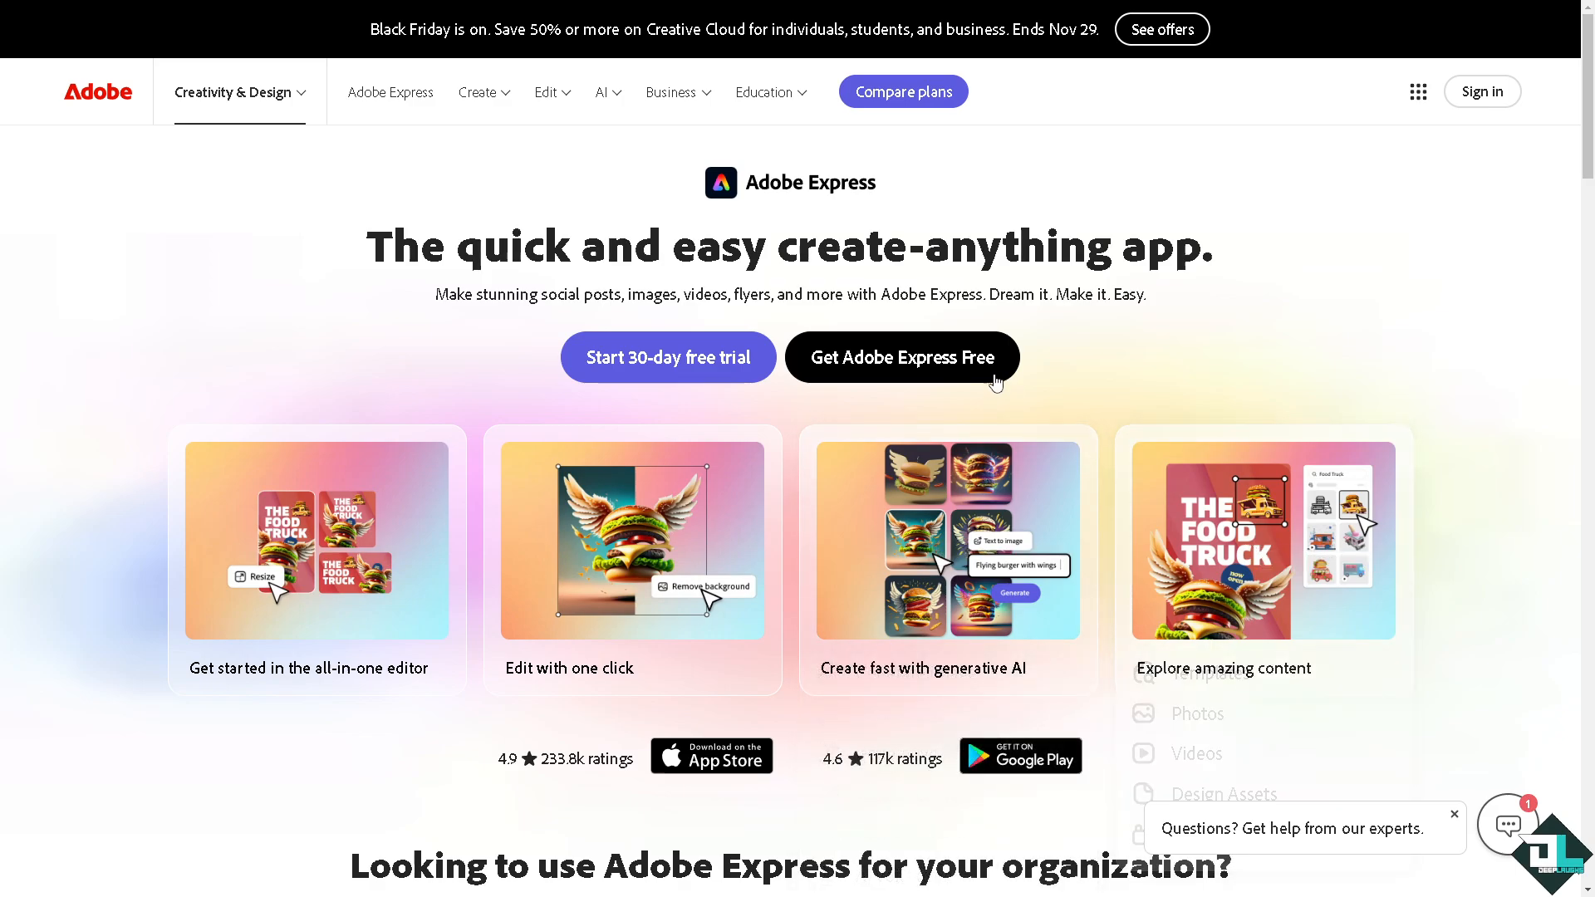
Choose 'Get Adobe Express Free' to reach the sign-in screen
click(1480, 91)
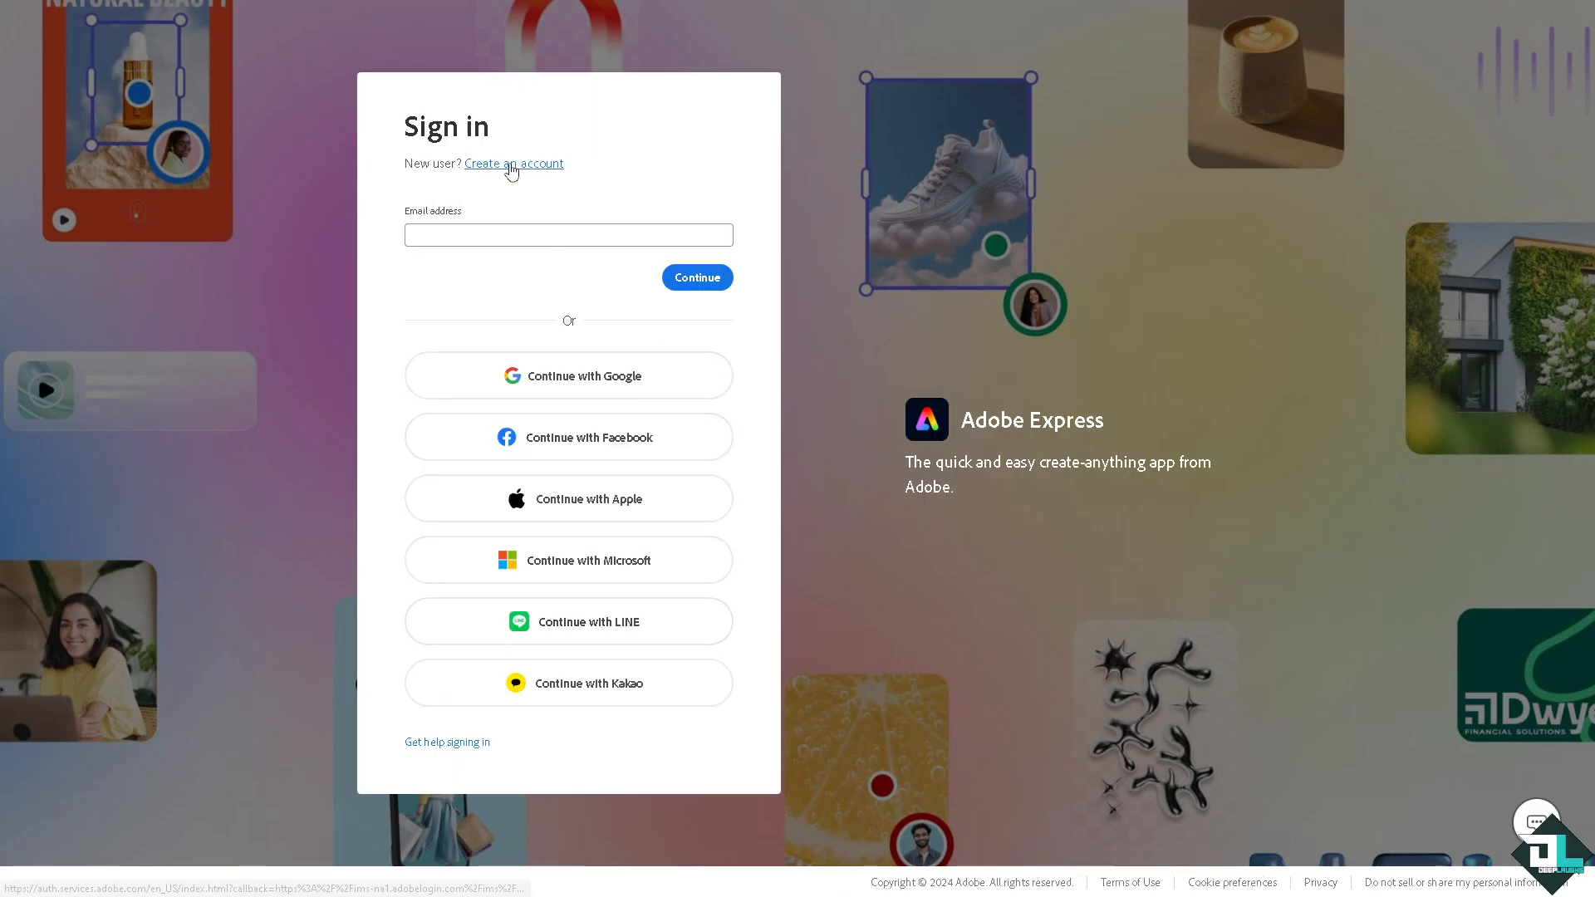
click(513, 164)
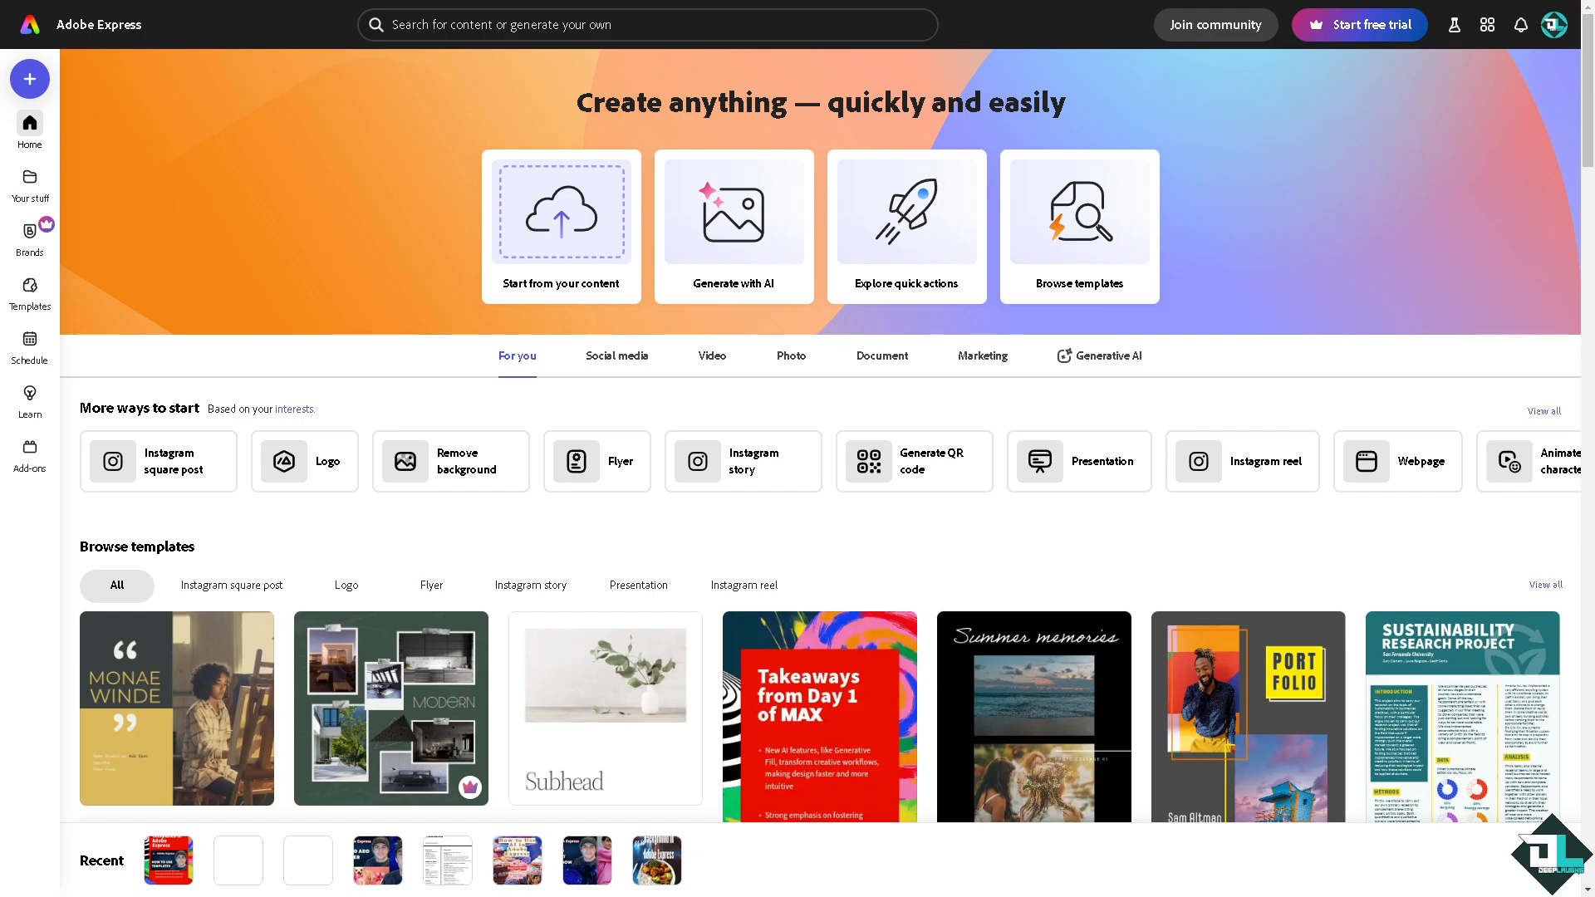
mouse_move(97, 494)
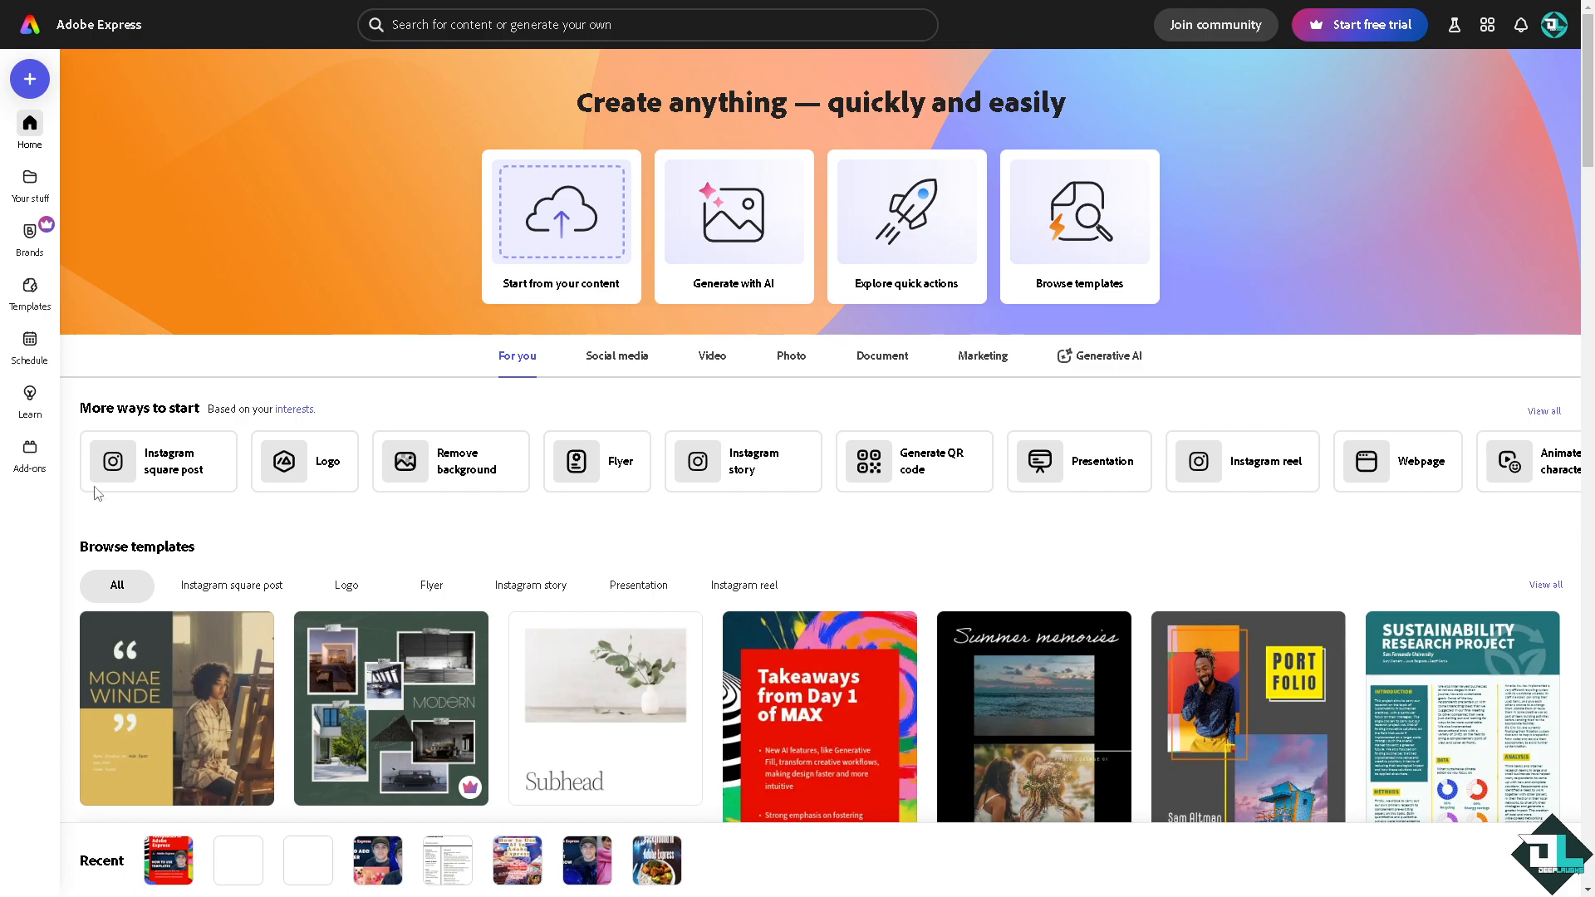
mouse_move(300, 556)
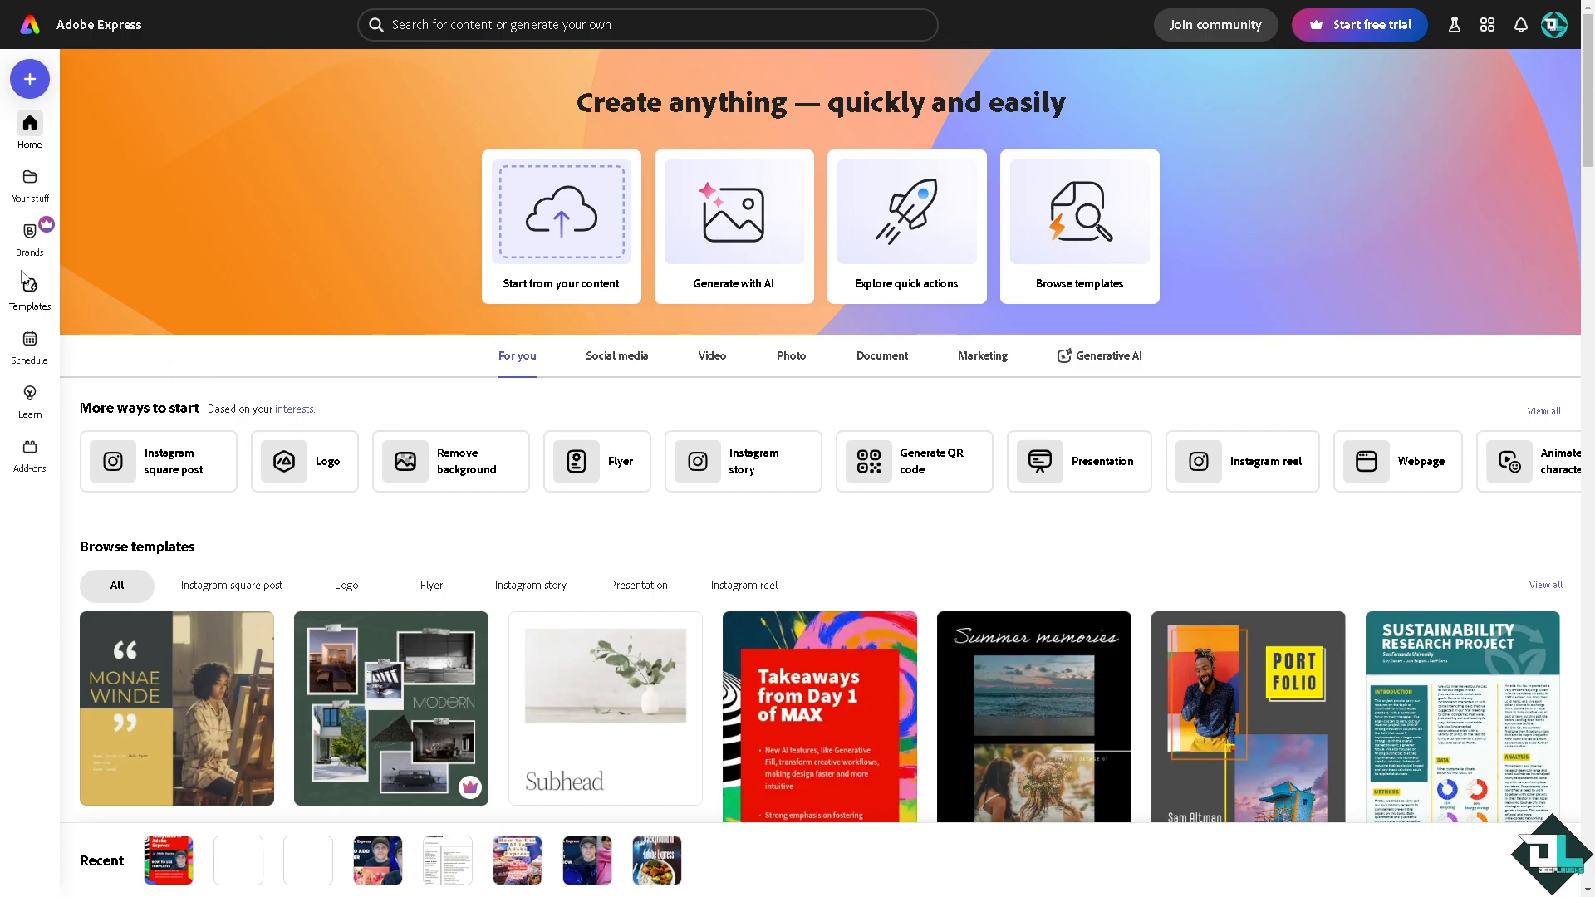
mouse_move(30, 290)
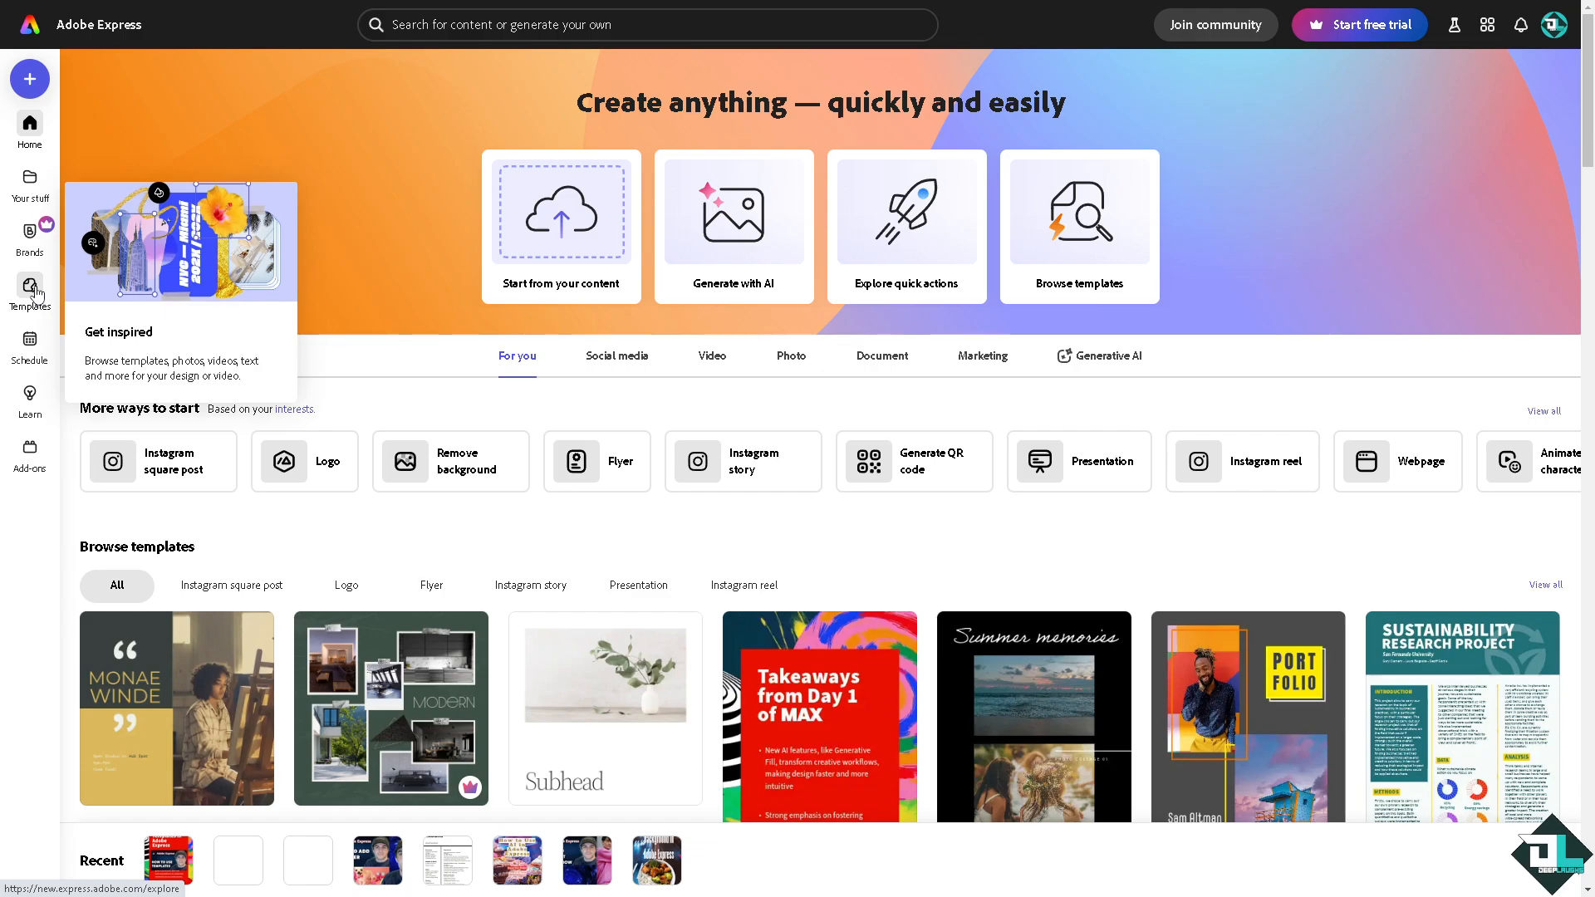
mouse_move(453, 407)
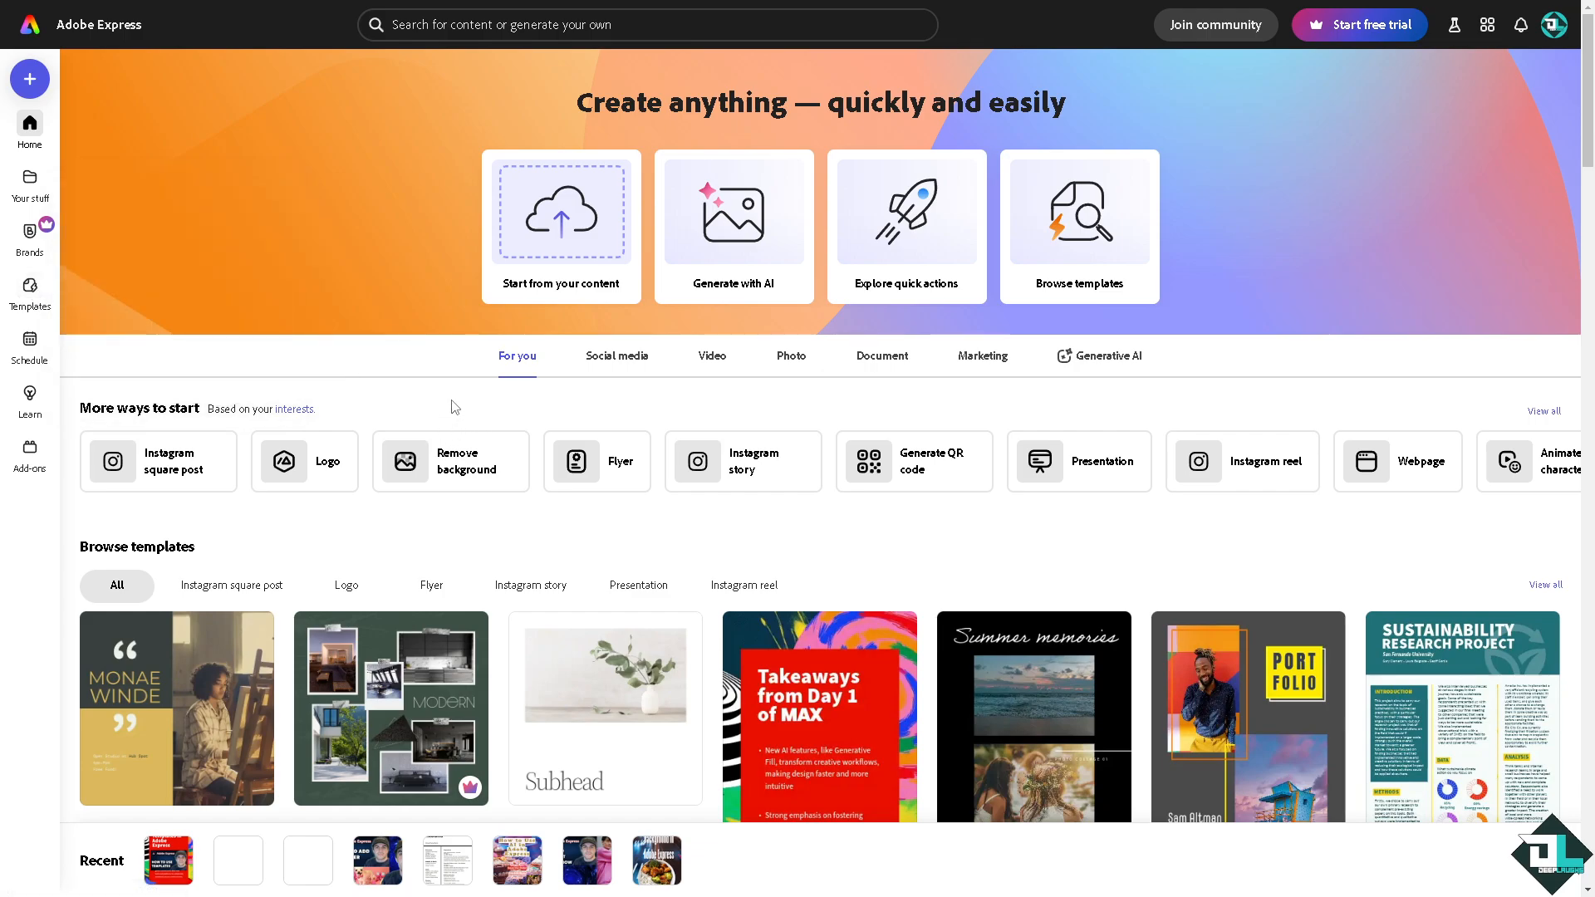
mouse_move(580, 231)
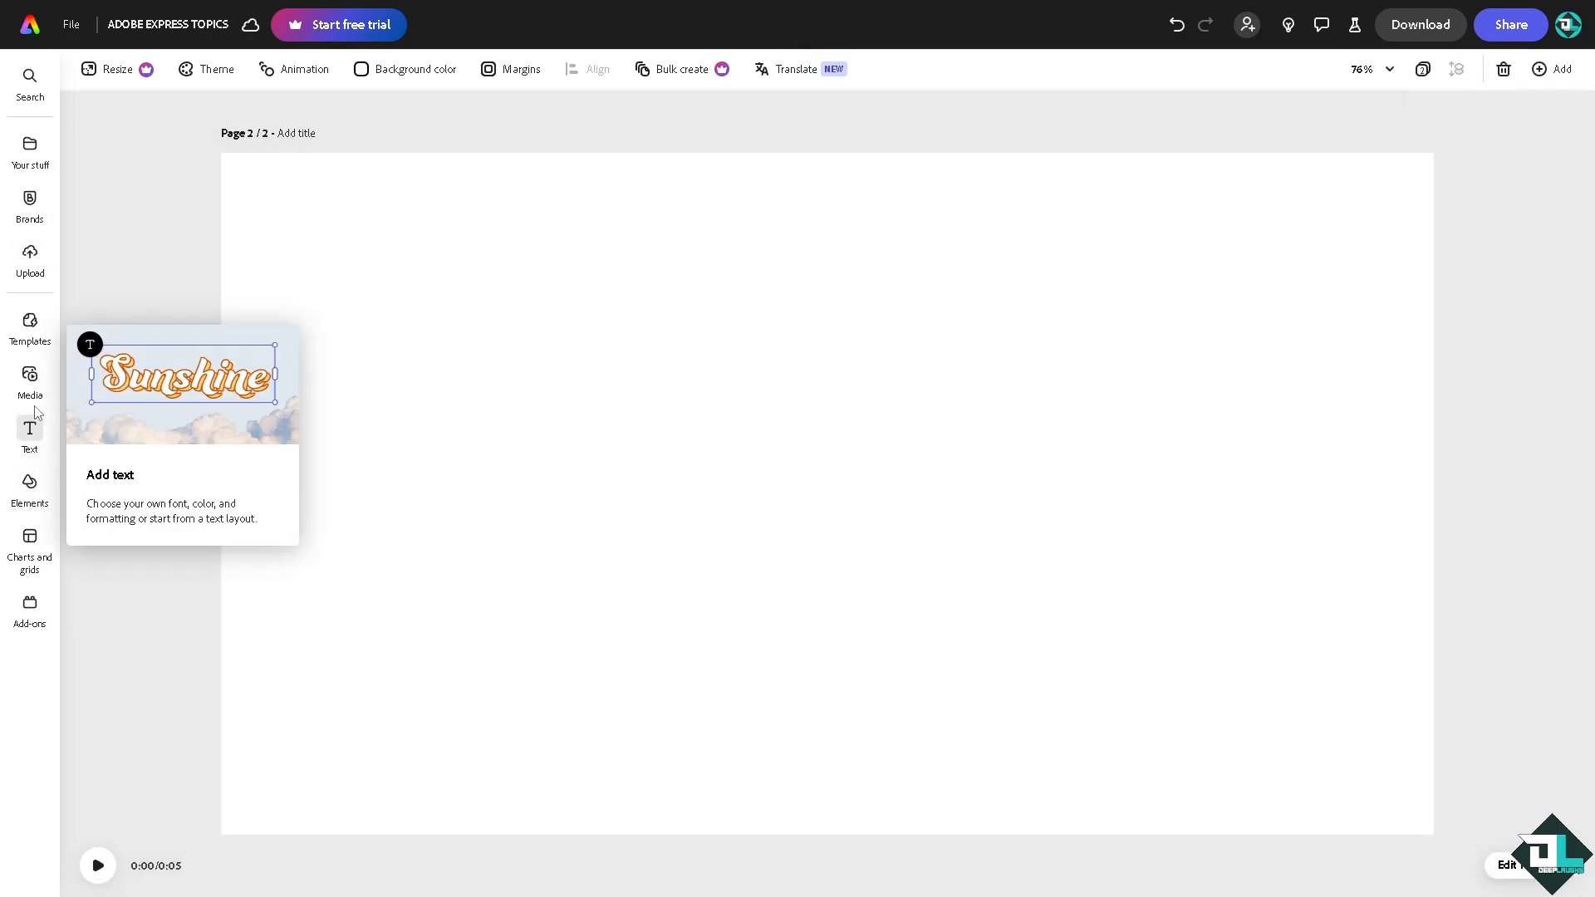
Open Media and scroll the Recents photos to find the cat-with-megaphone image
click(29, 381)
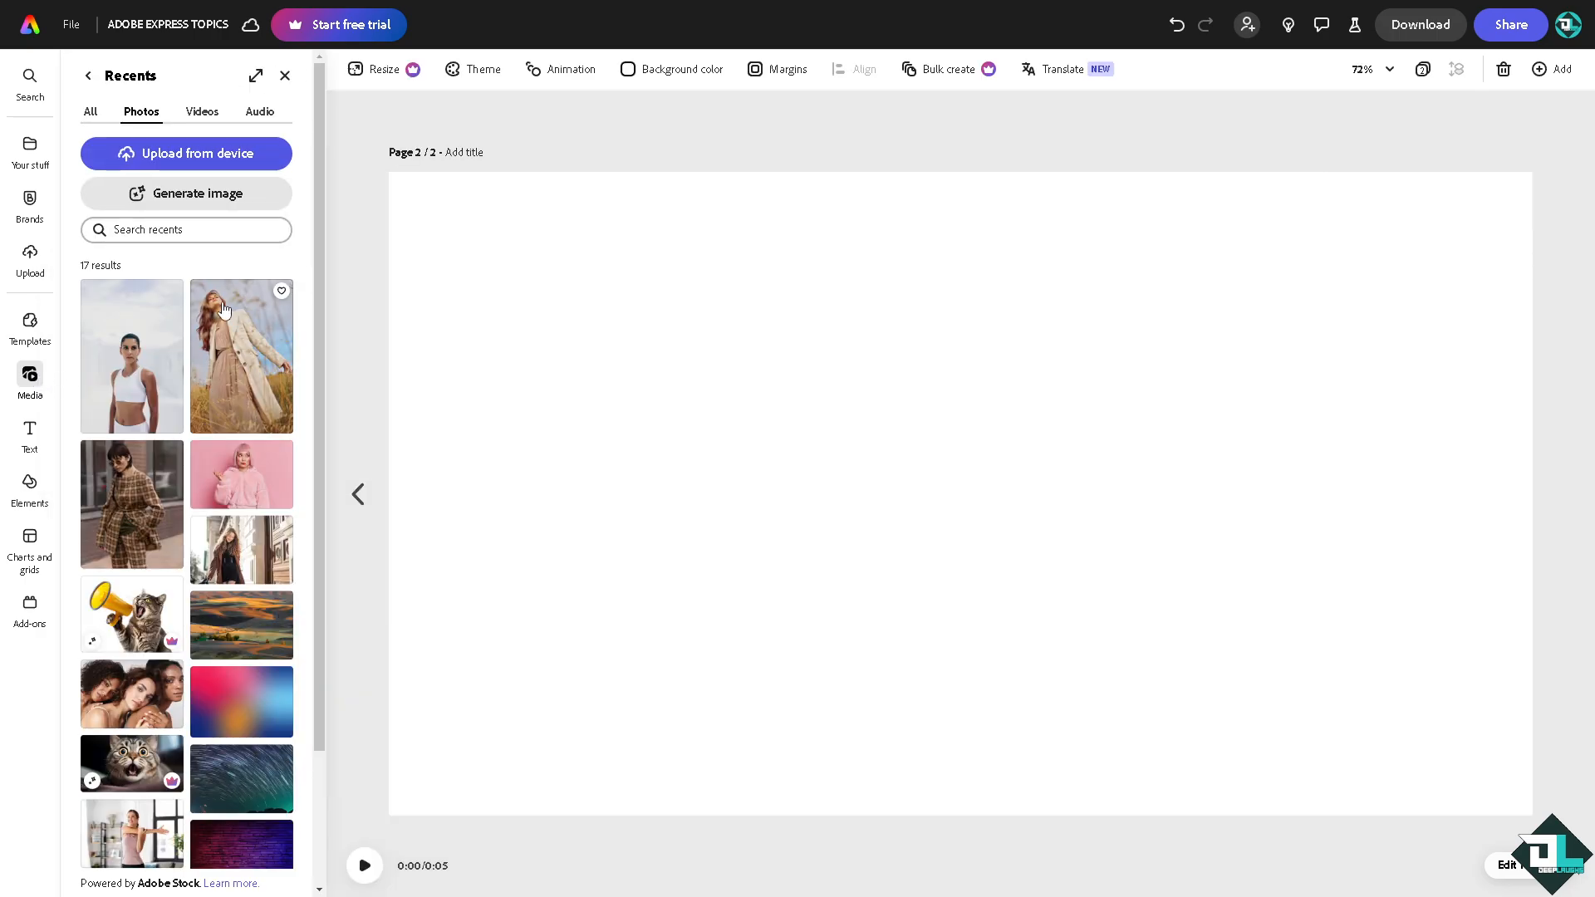
scroll(down, 3)
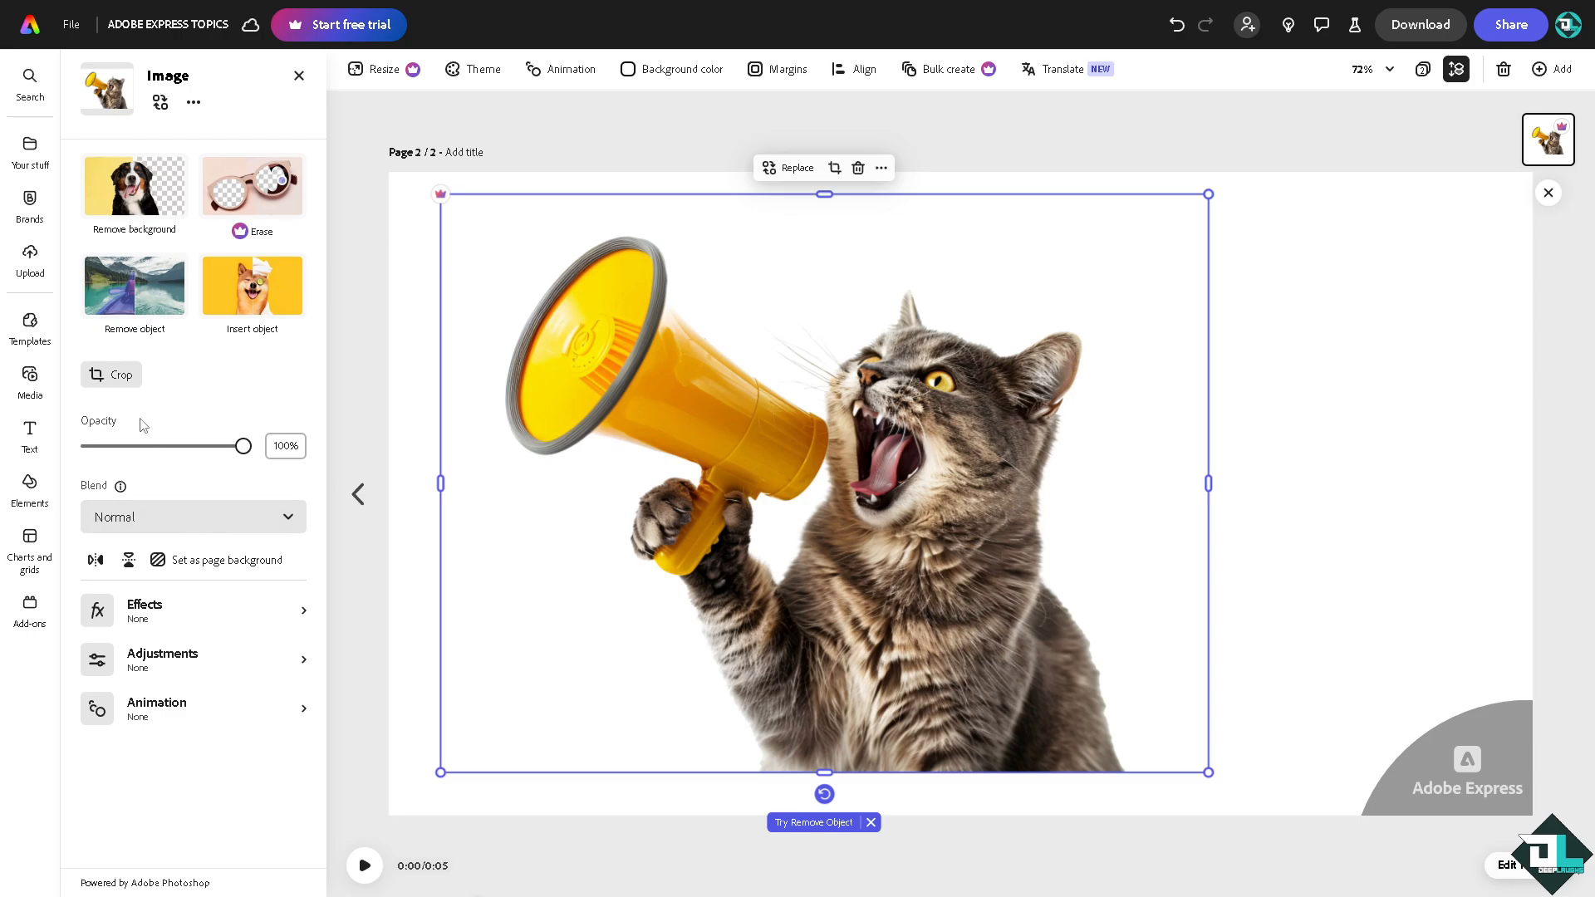
mouse_move(112, 381)
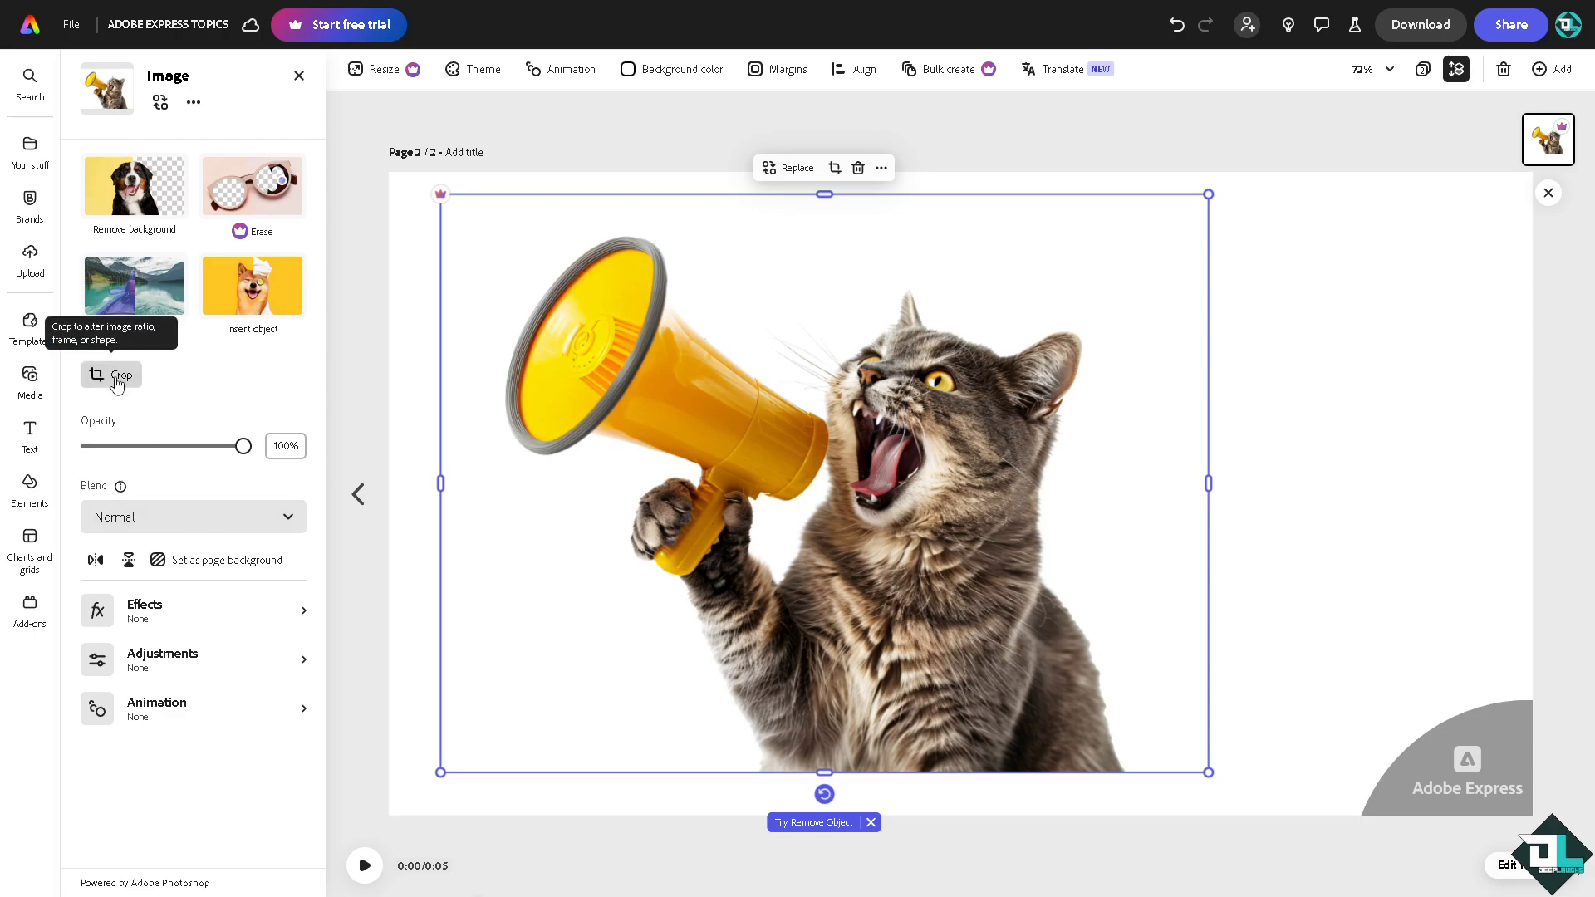
Try Square, Story and Widescreen crop ratios on the cat photo
click(120, 383)
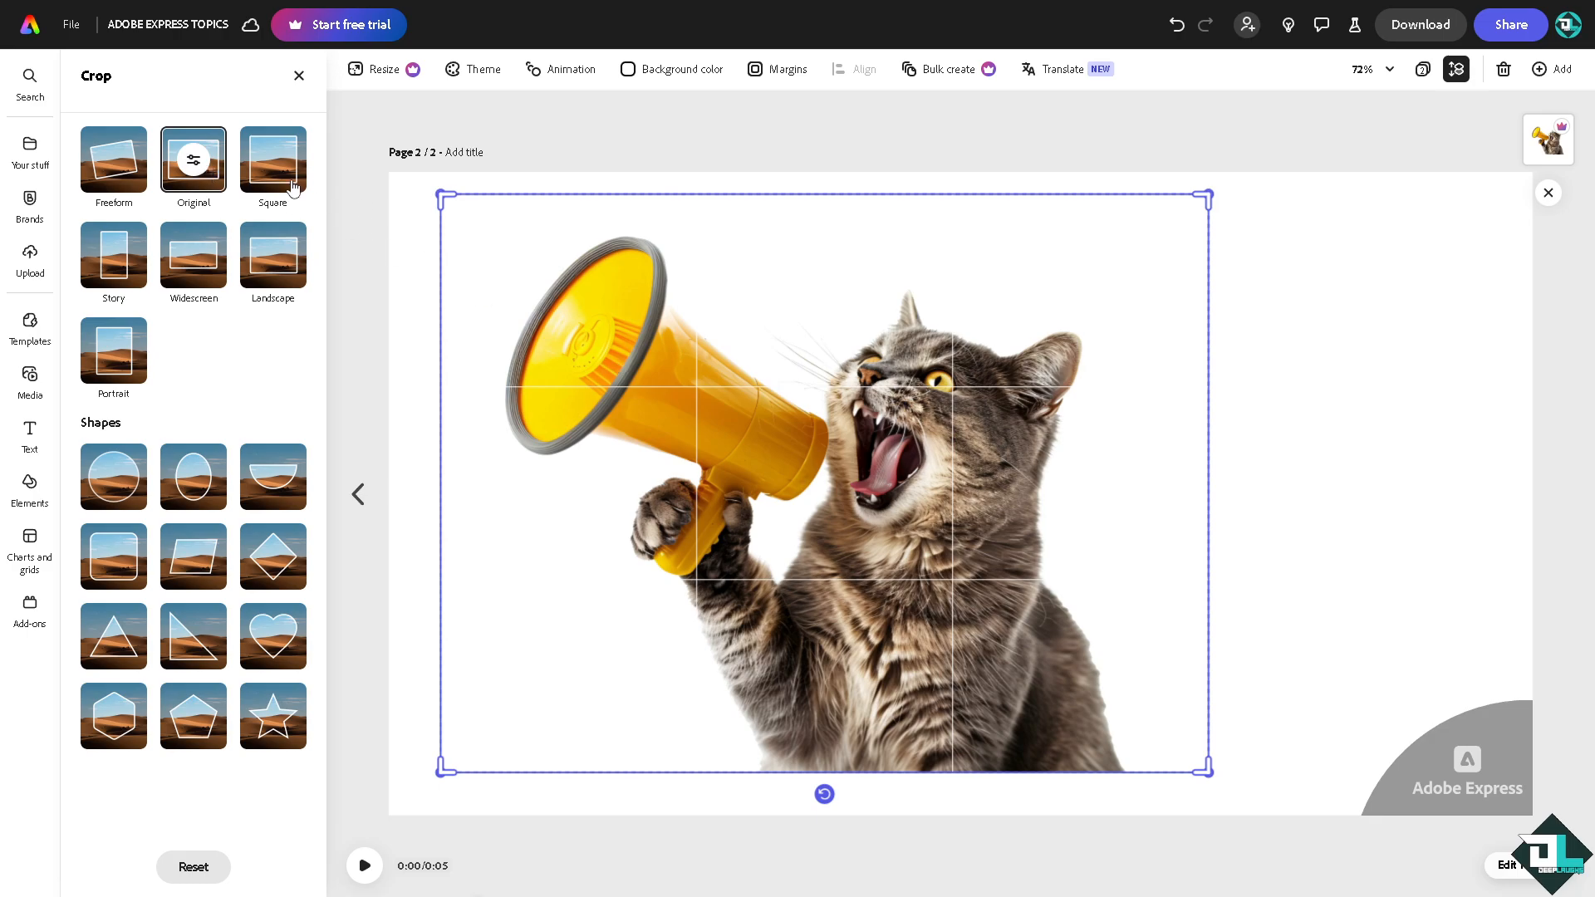
click(272, 159)
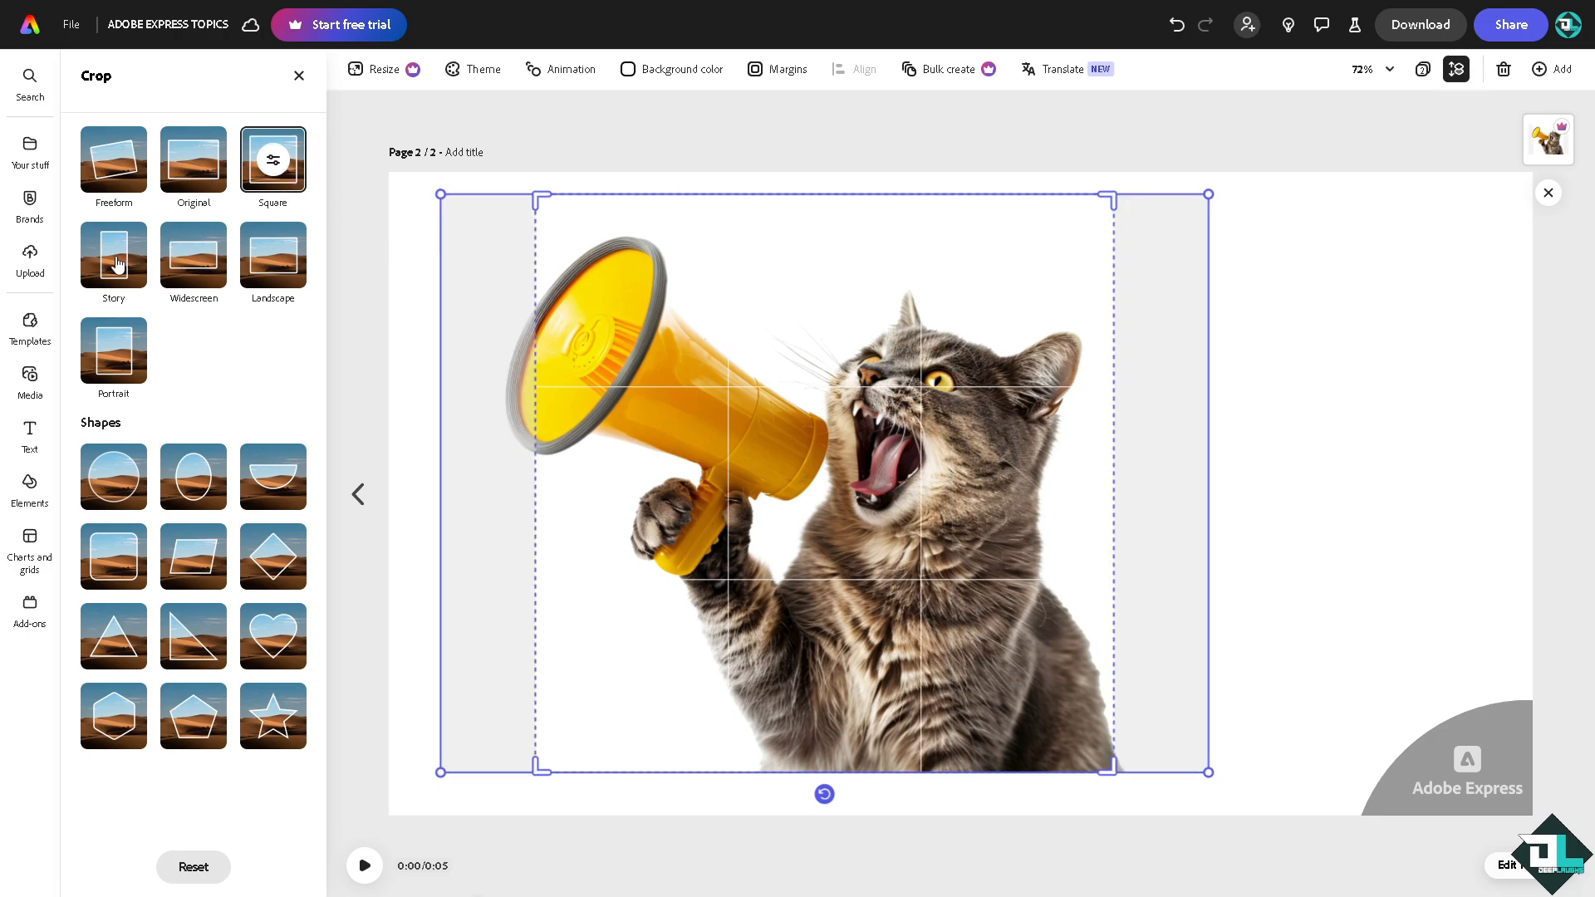
click(192, 254)
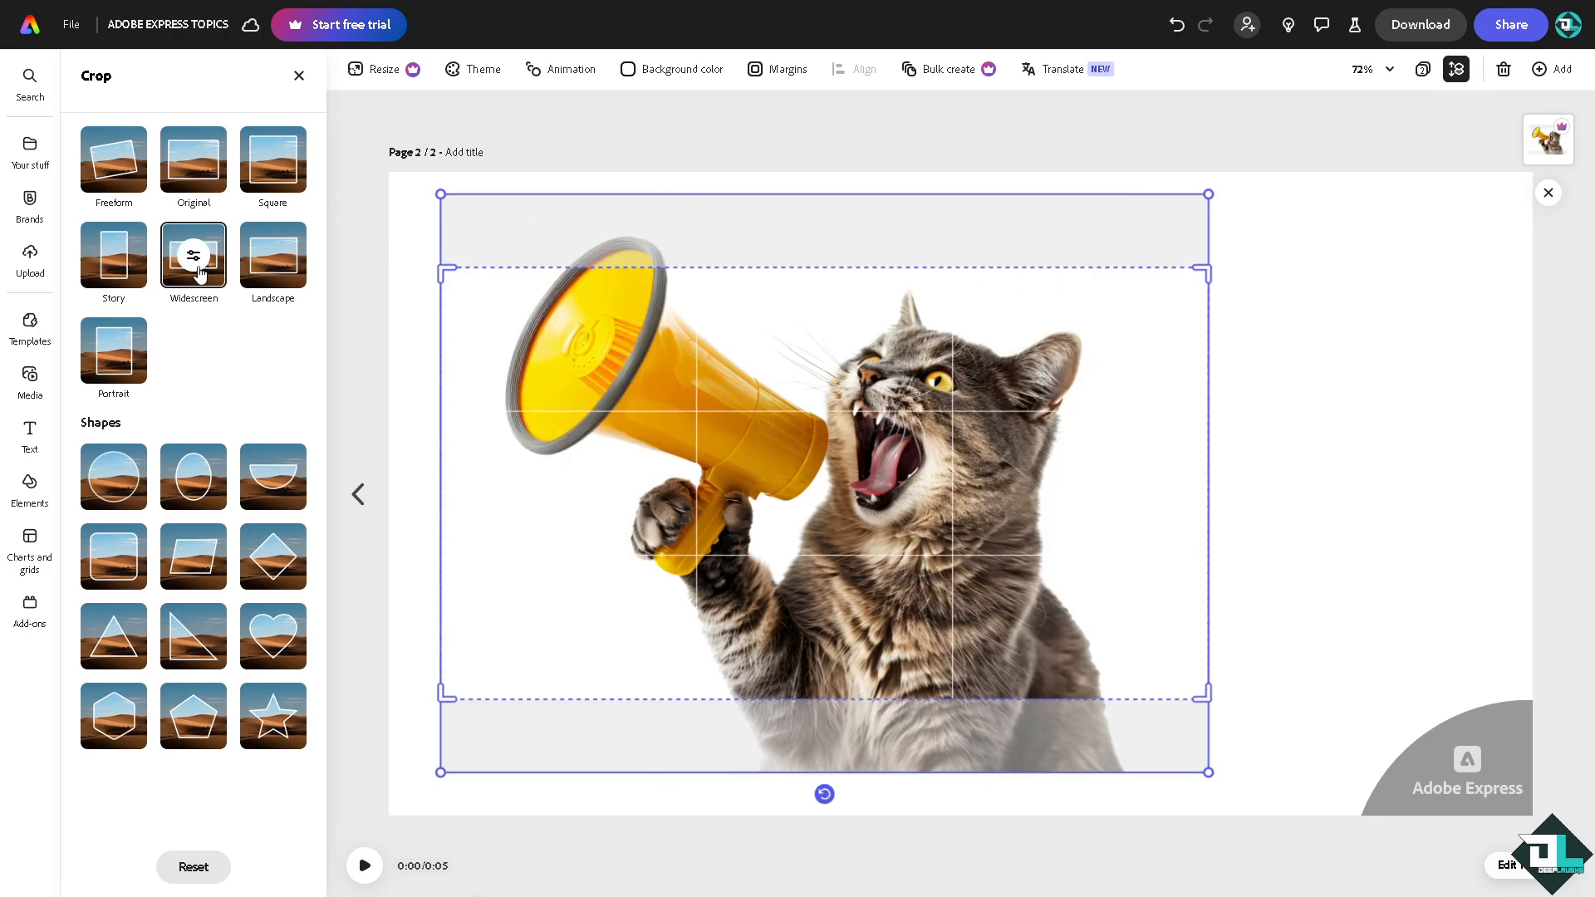
click(113, 351)
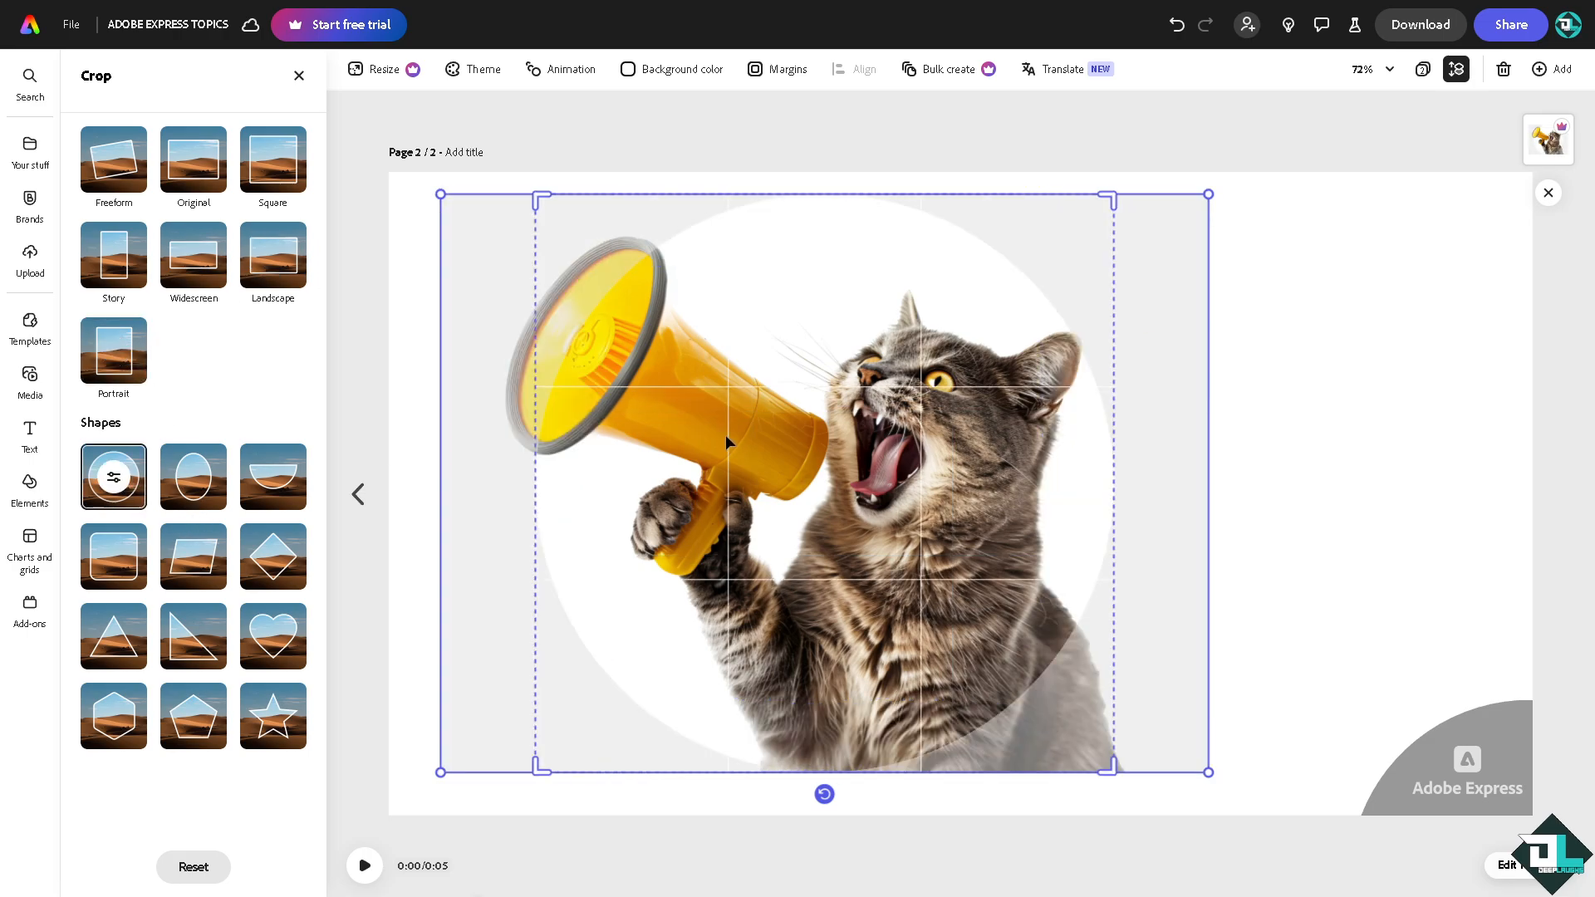
Mask the cat photo into a circle, scaled to 123% and rotated -52
click(113, 476)
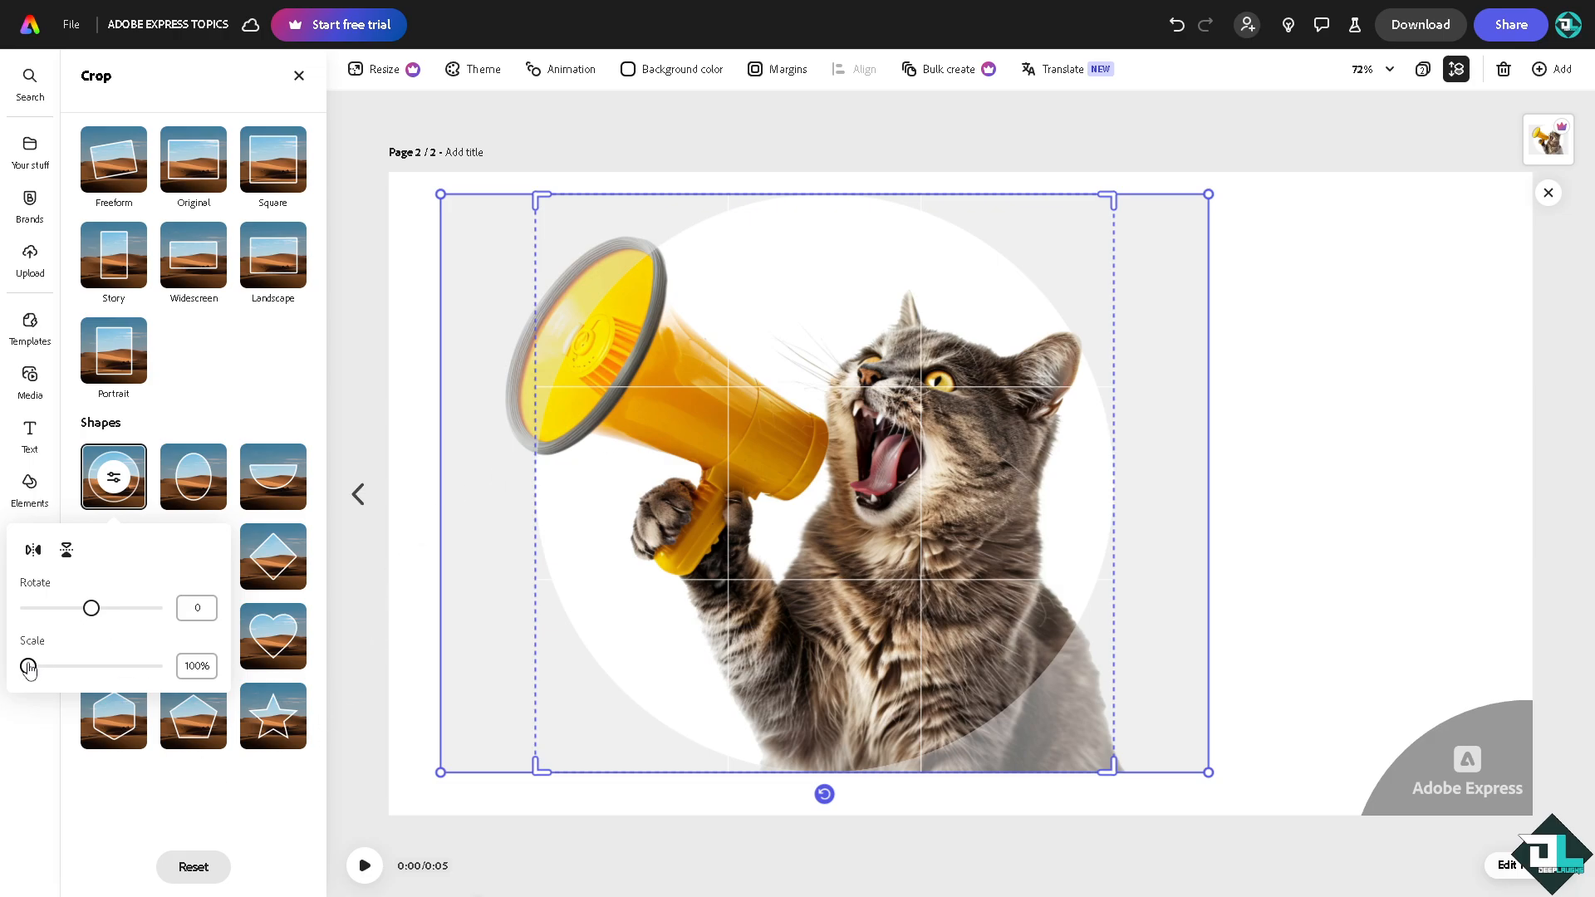
drag(24, 667, 39, 666)
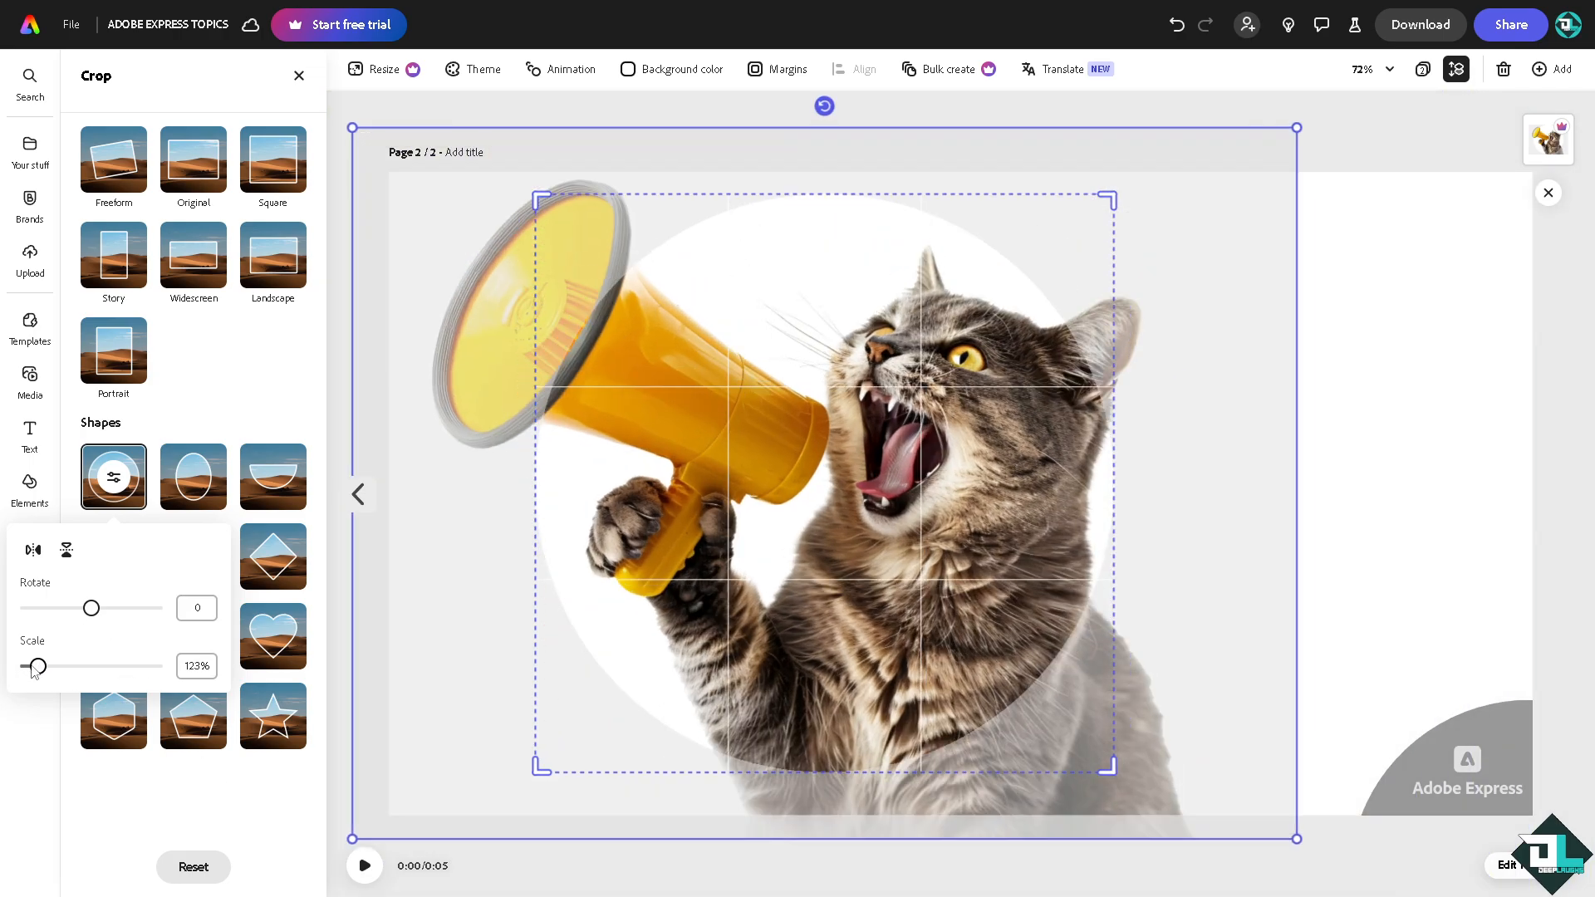
drag(91, 608, 71, 608)
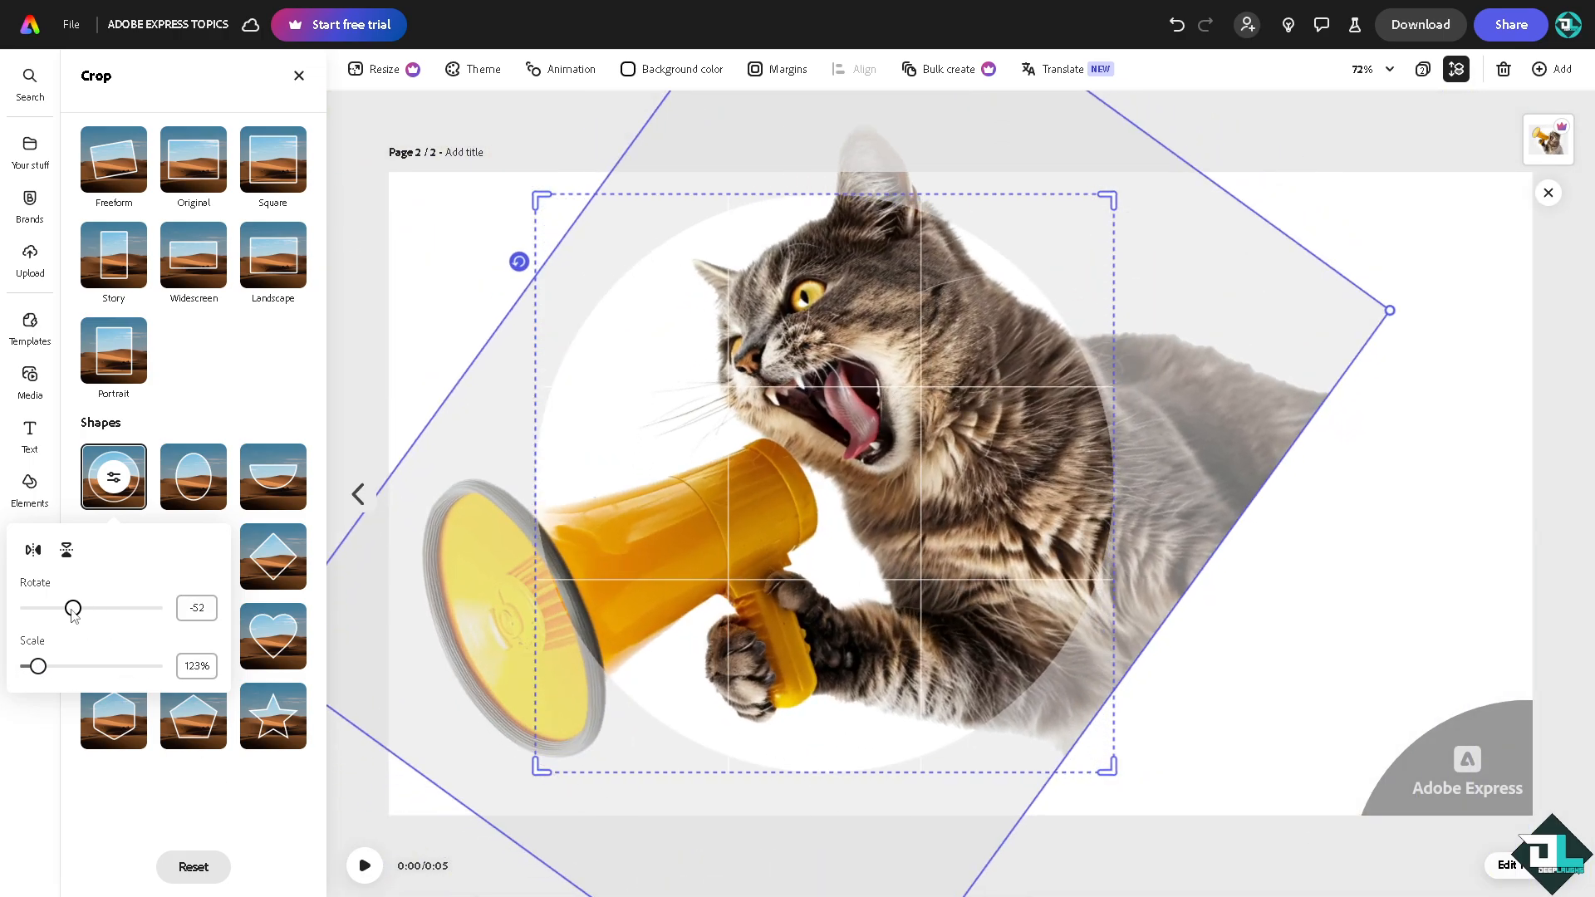
drag(73, 608, 74, 608)
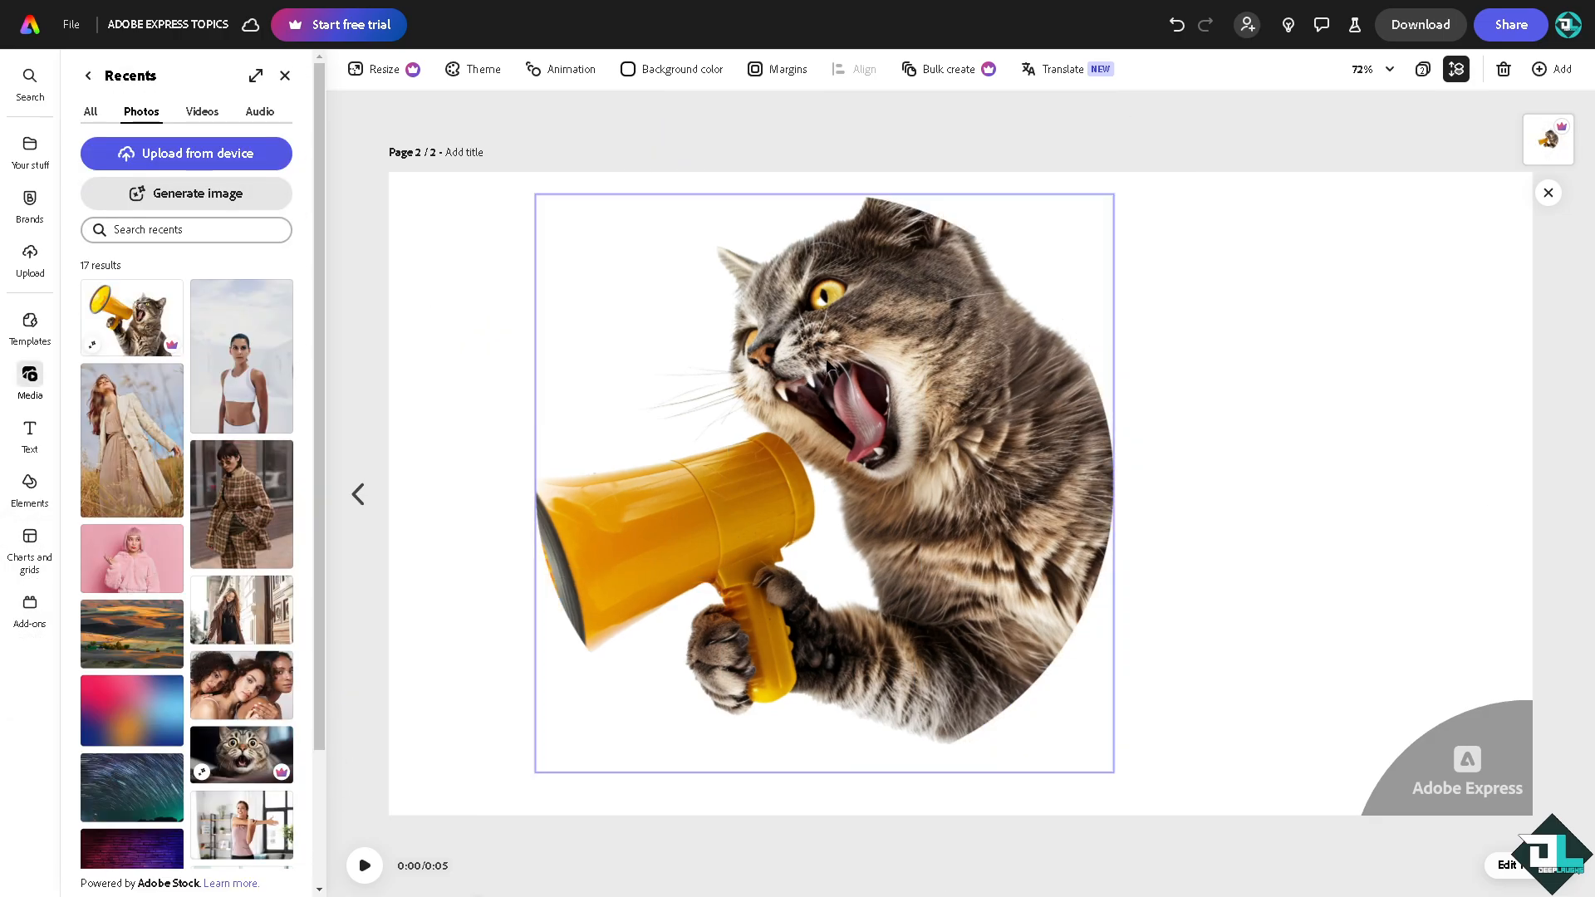
Select the circle-cropped cat photo and reopen the Media Recents panel
click(824, 488)
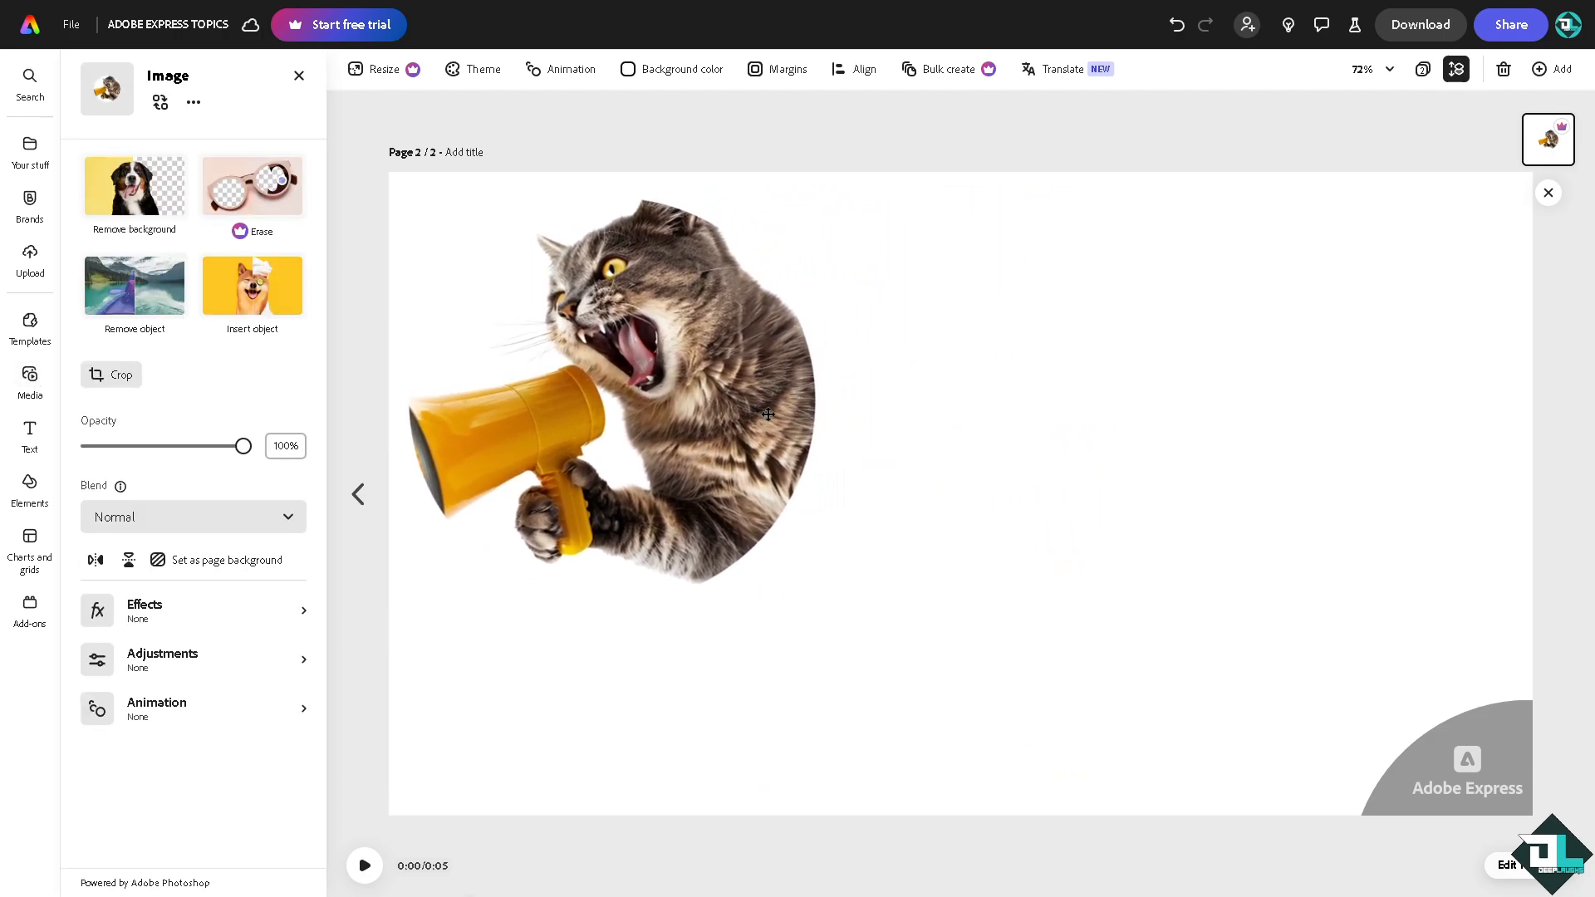
click(768, 414)
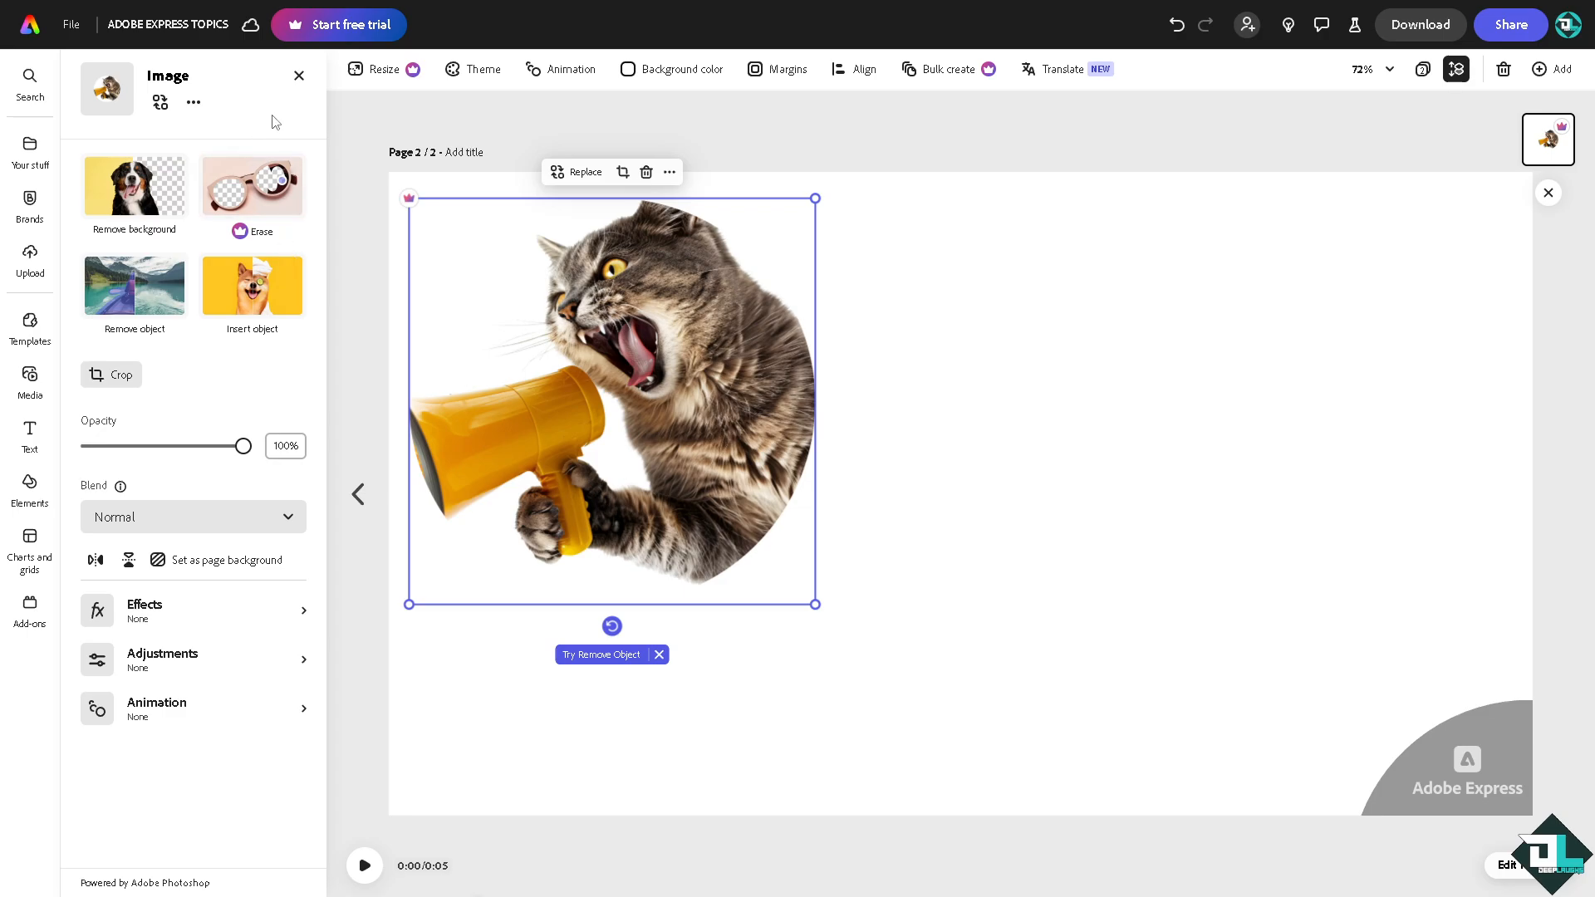
click(30, 382)
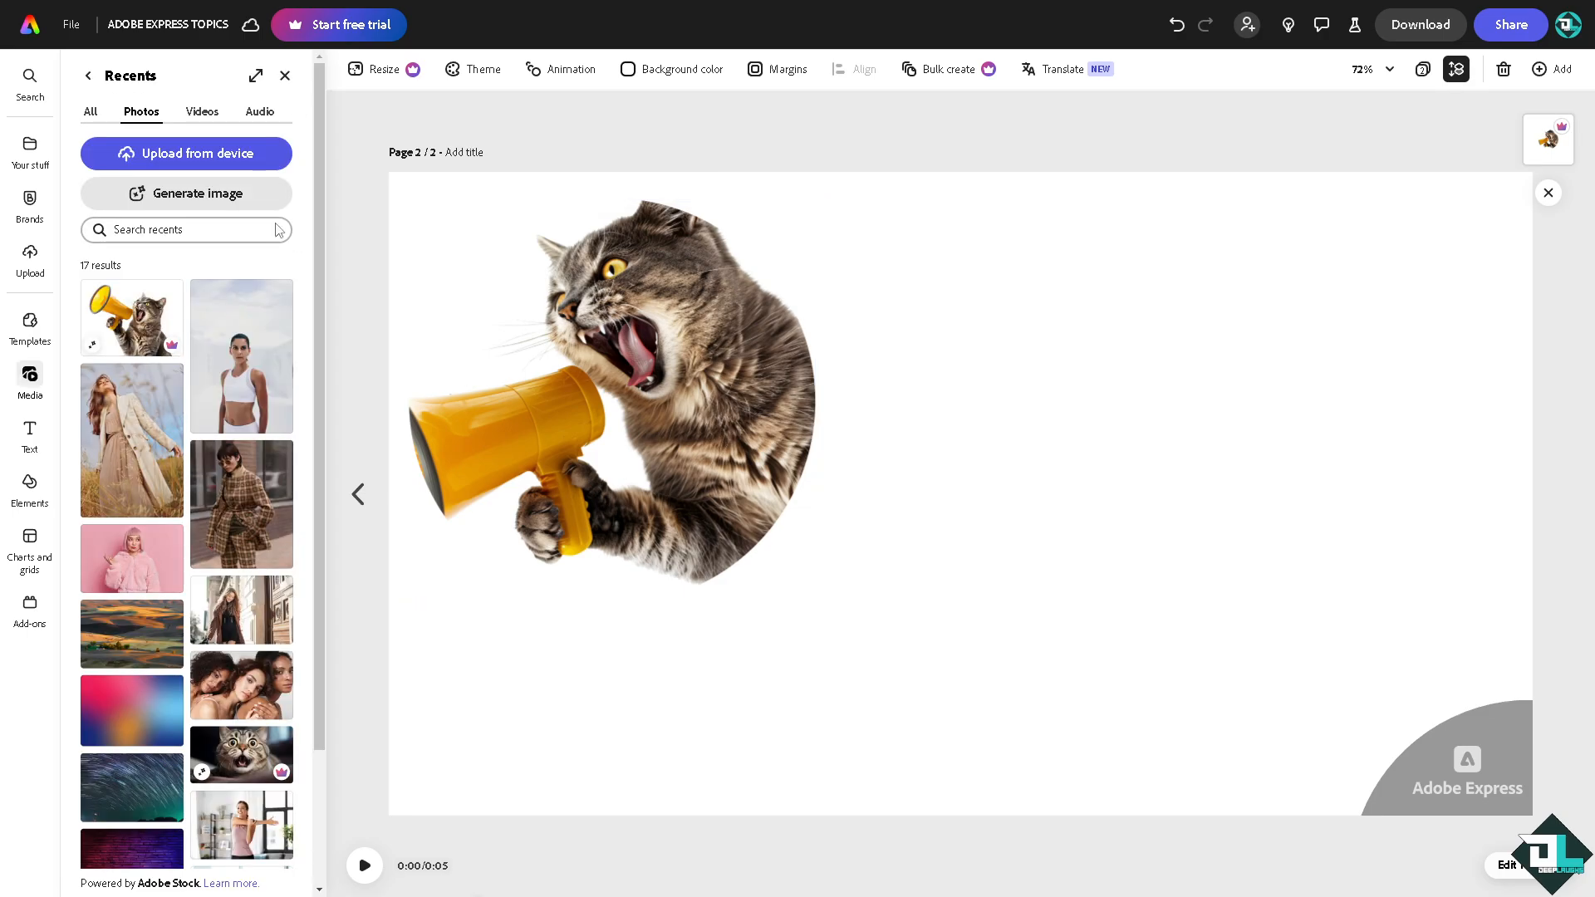
mouse_move(258, 688)
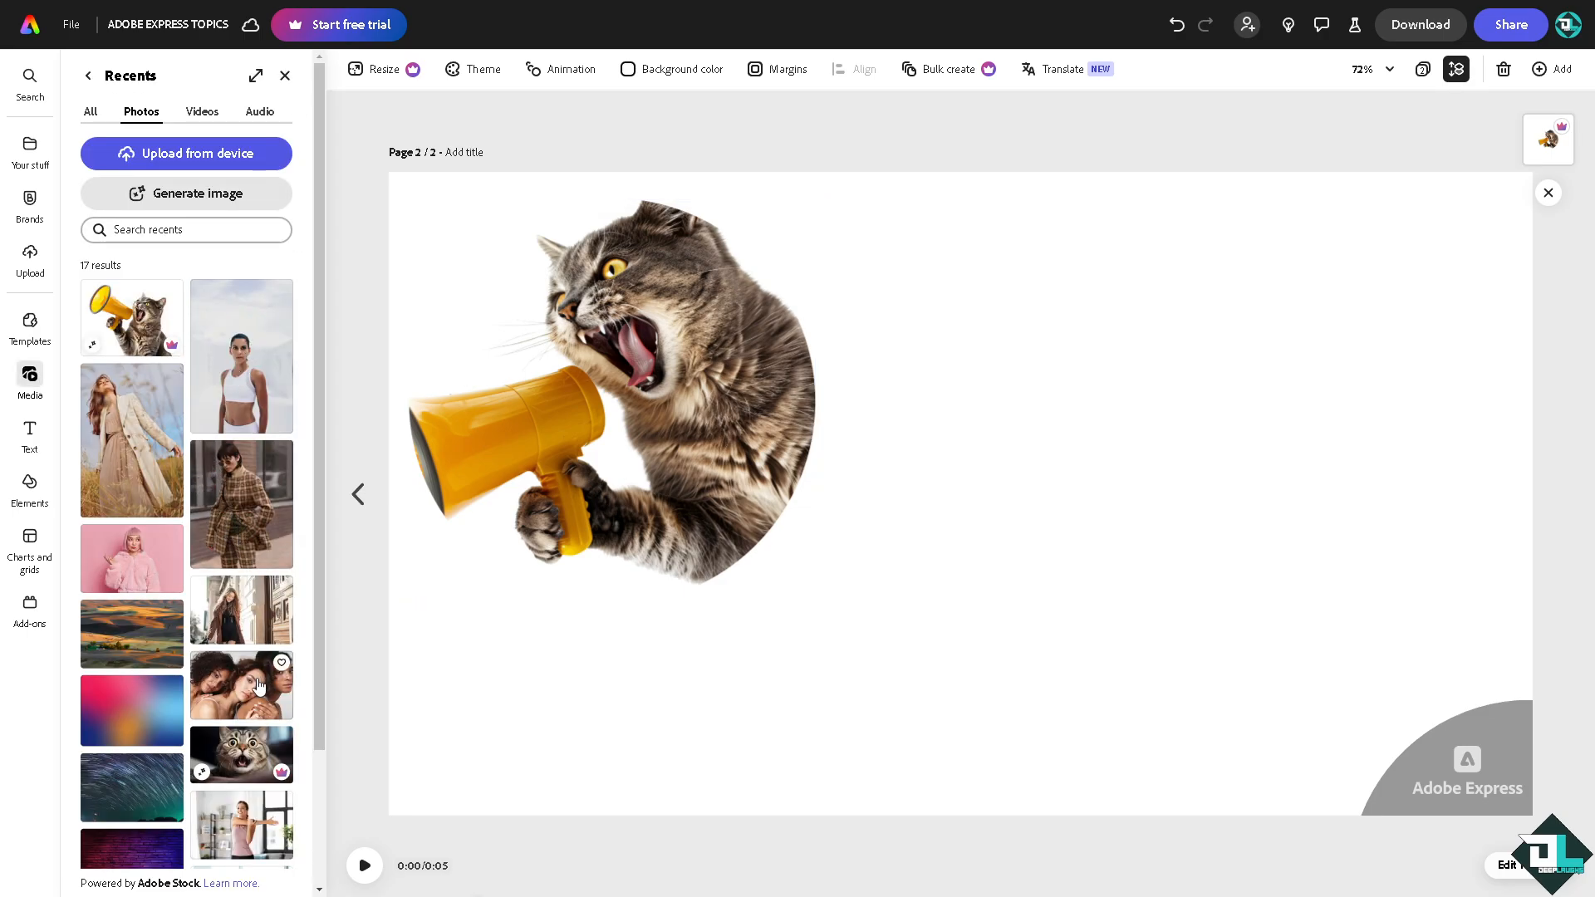
Add the three-women photo to the page and mask it into a heart
click(241, 684)
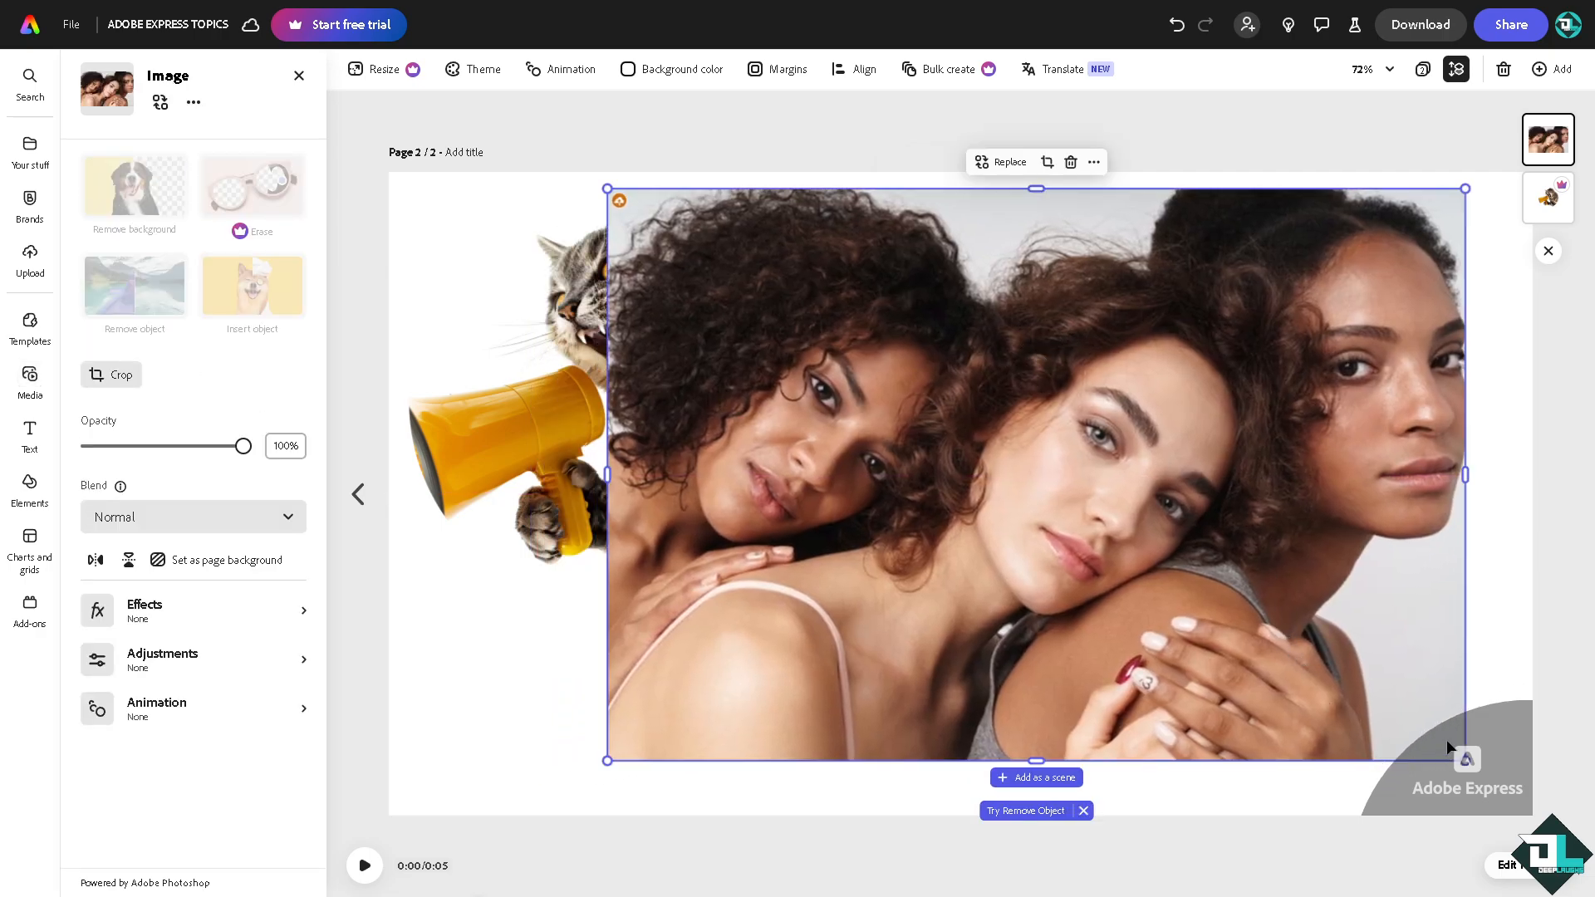
click(111, 375)
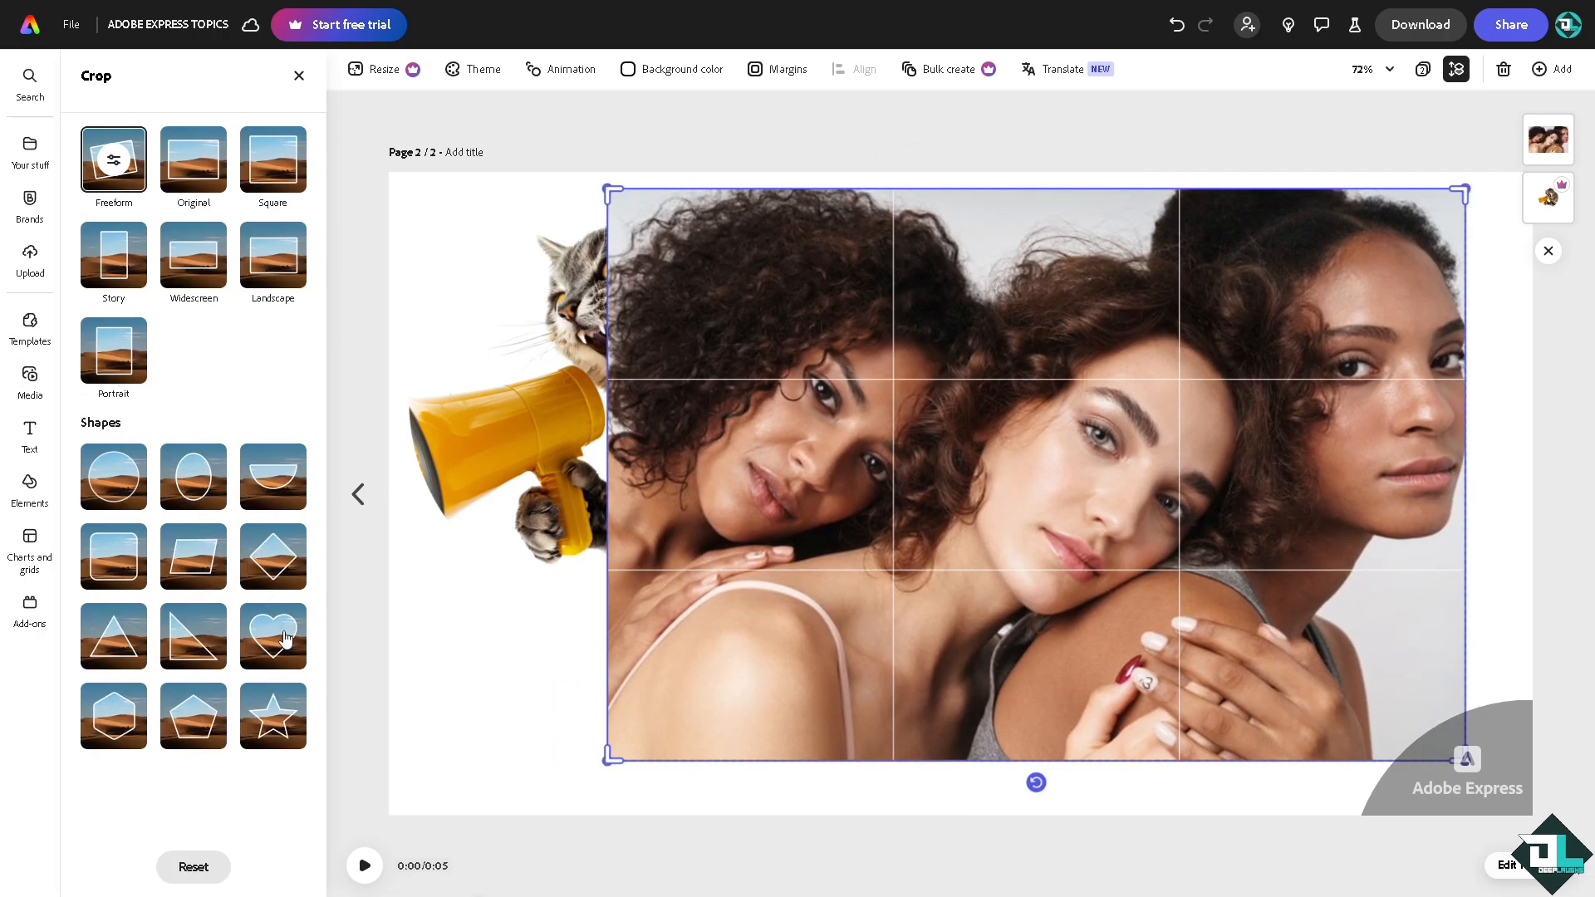
click(272, 634)
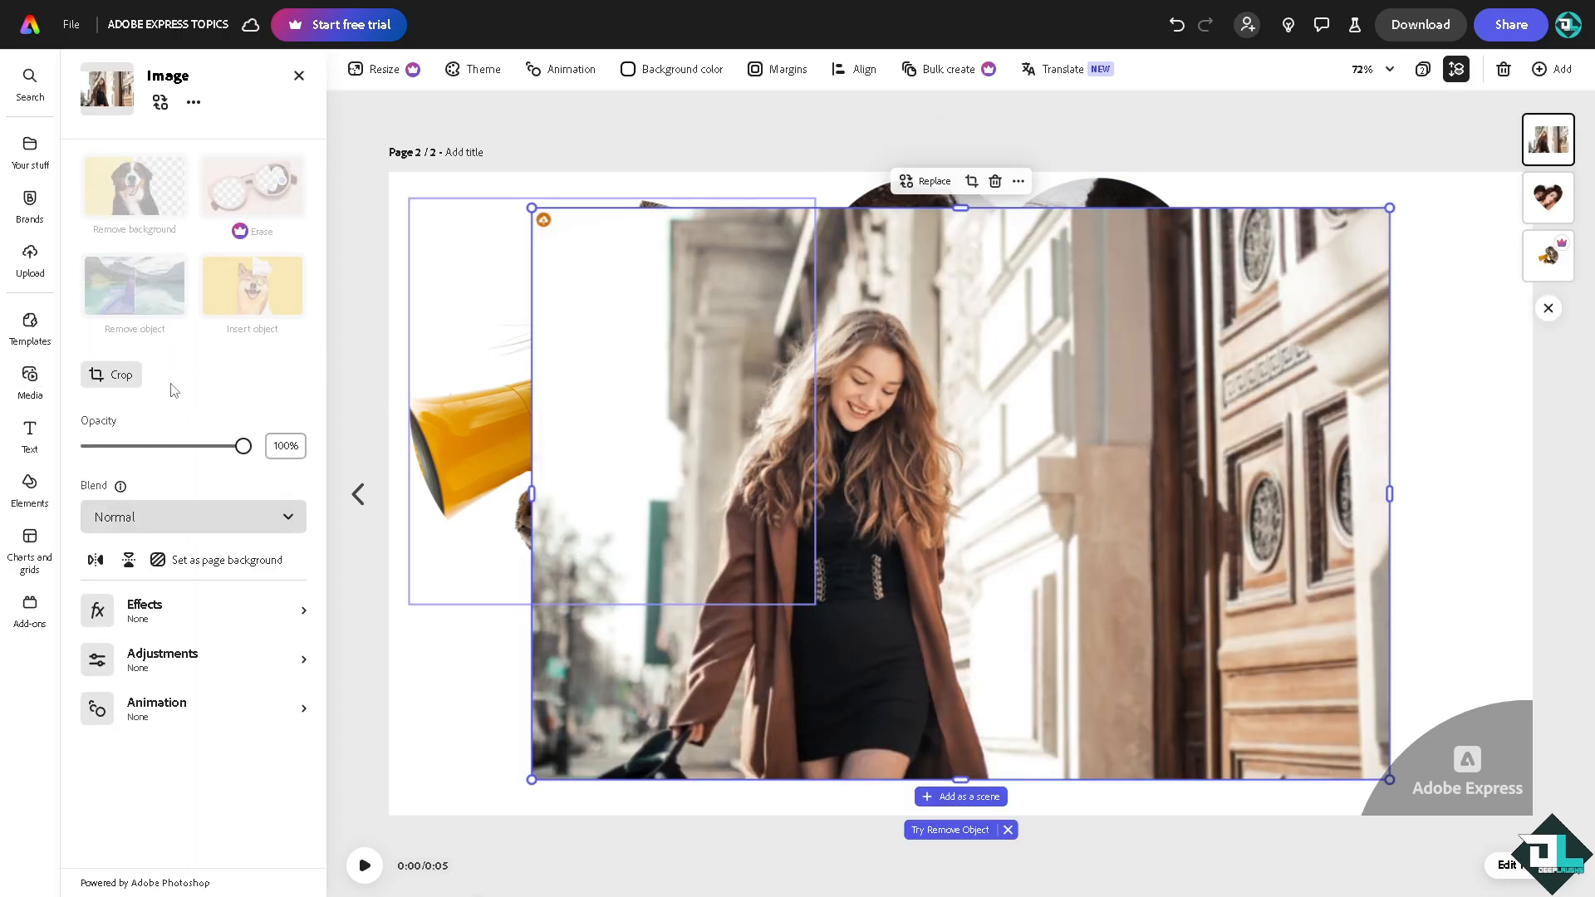
Mask the woman-in-brown-coat street photo into a hexagon
click(120, 375)
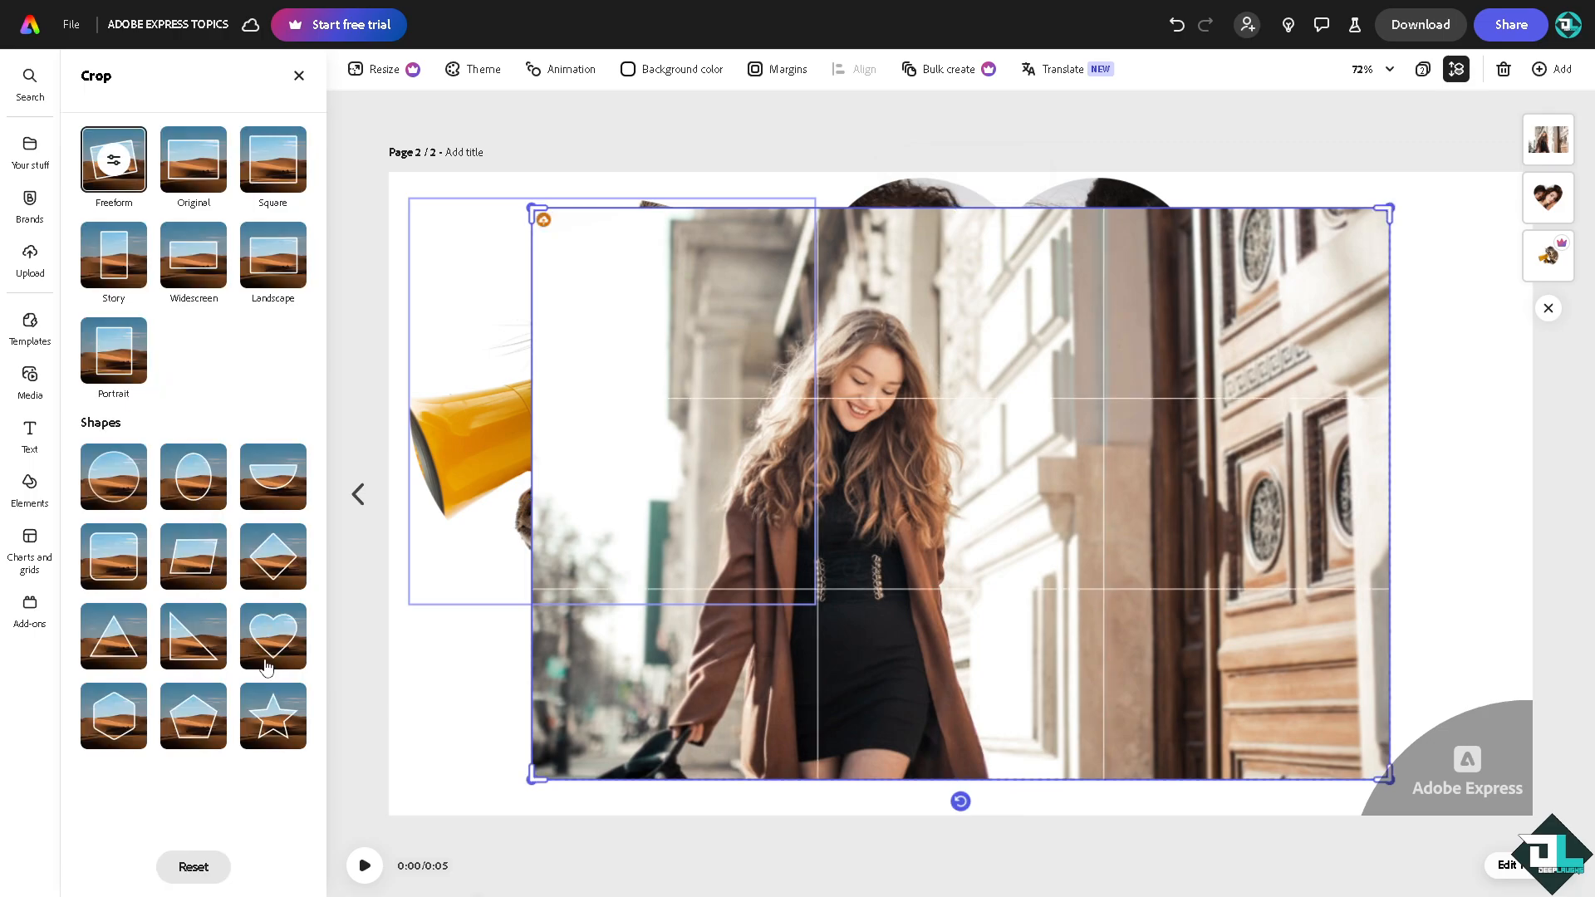
mouse_move(276, 502)
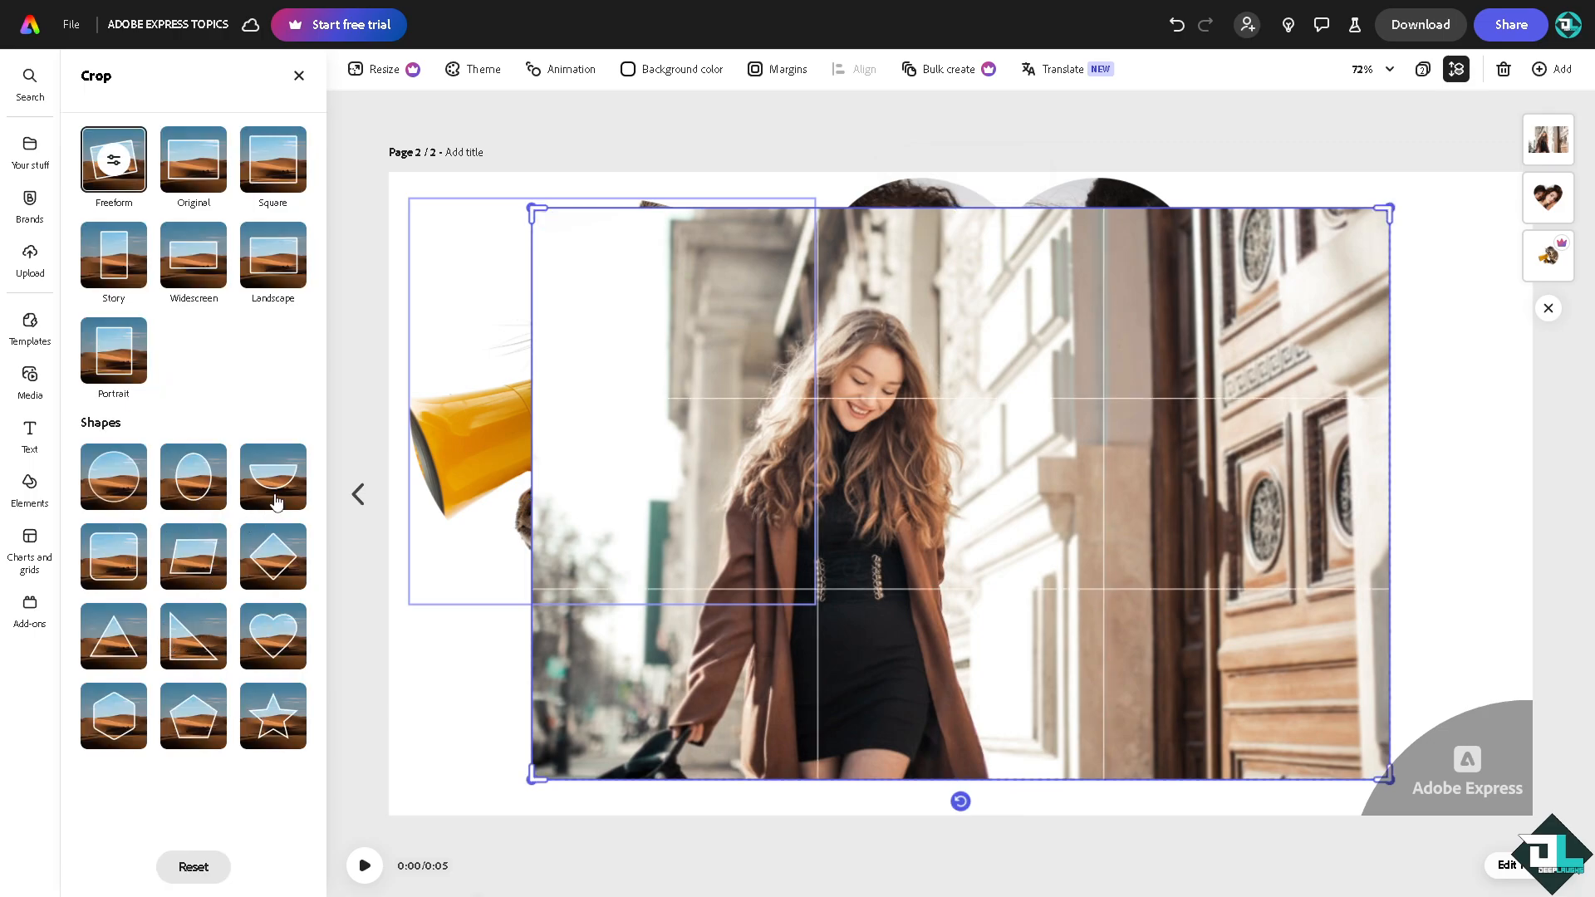
click(113, 715)
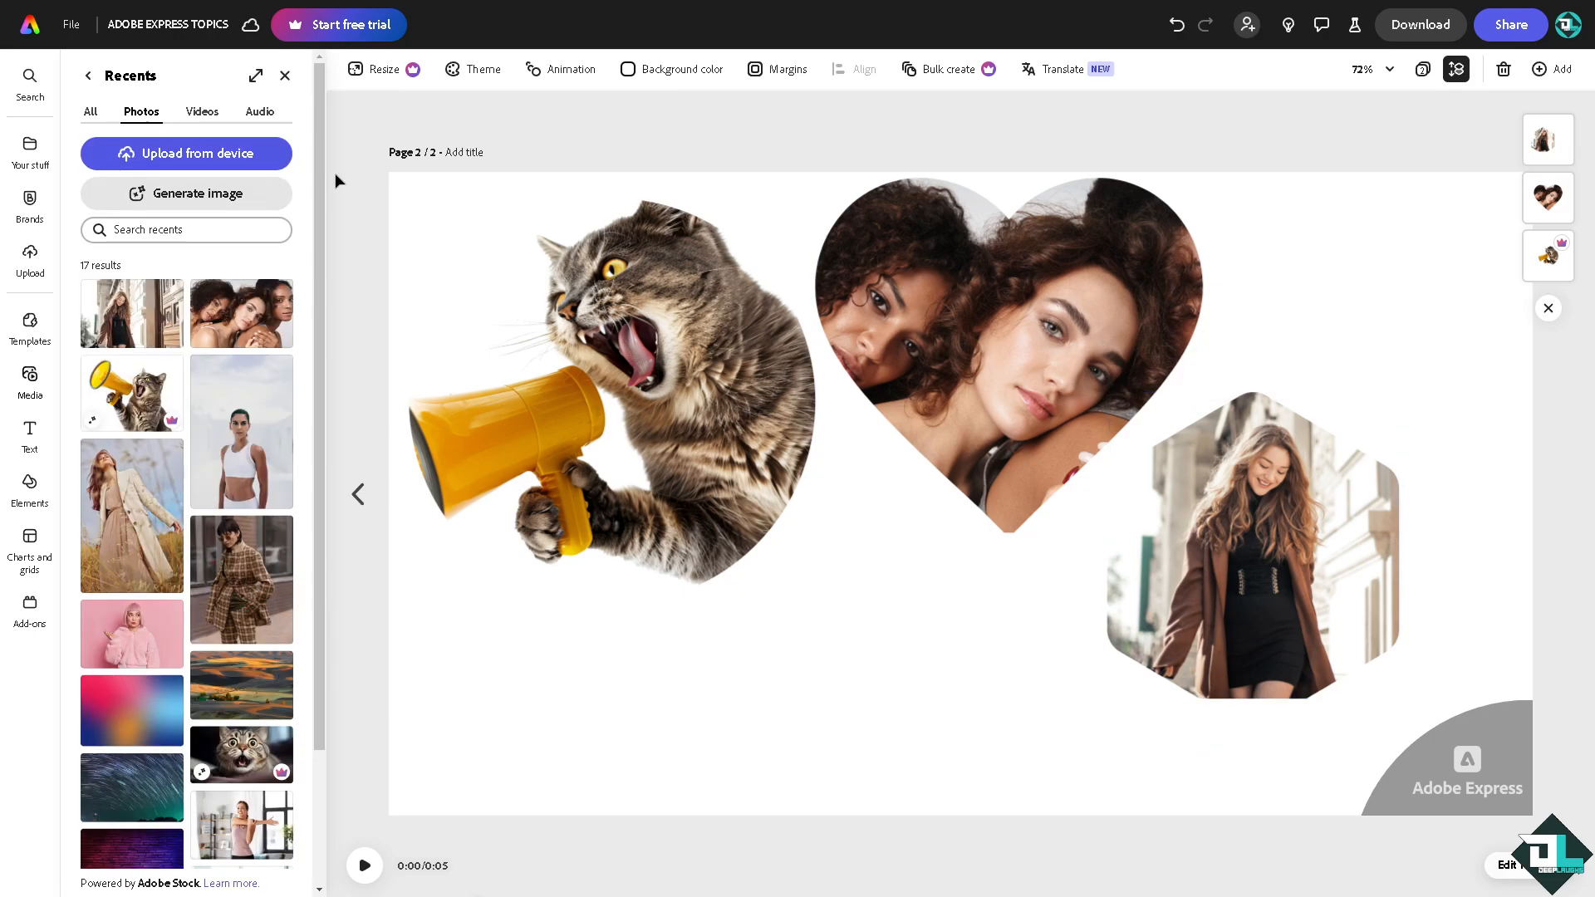
Add the village landscape photo from Recents and mask it into a star
scroll(down, 3)
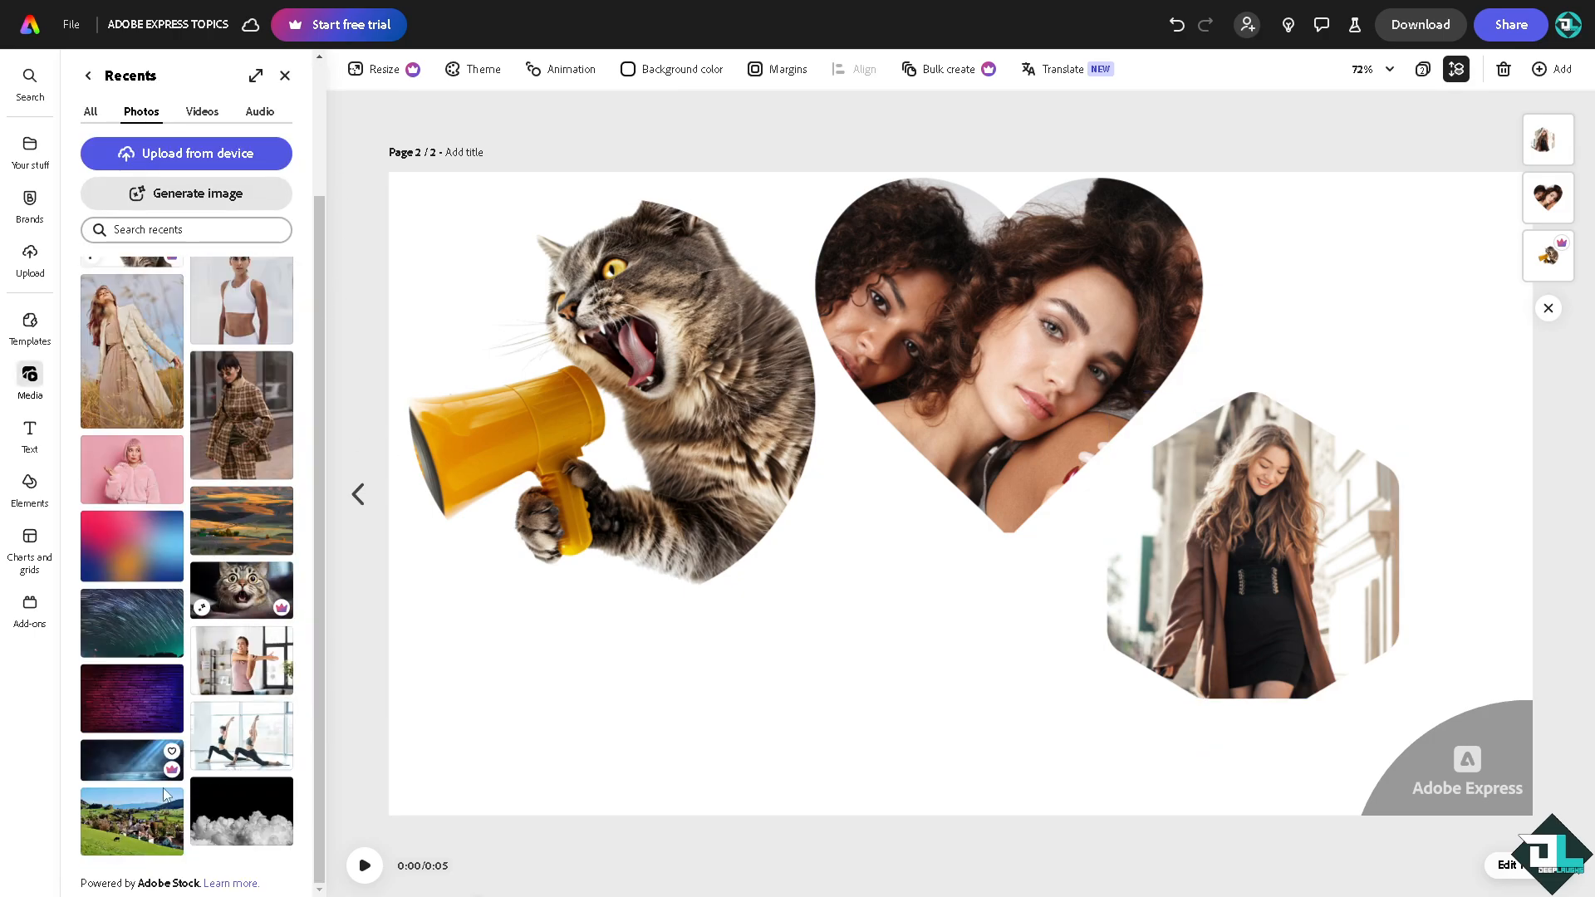
click(131, 821)
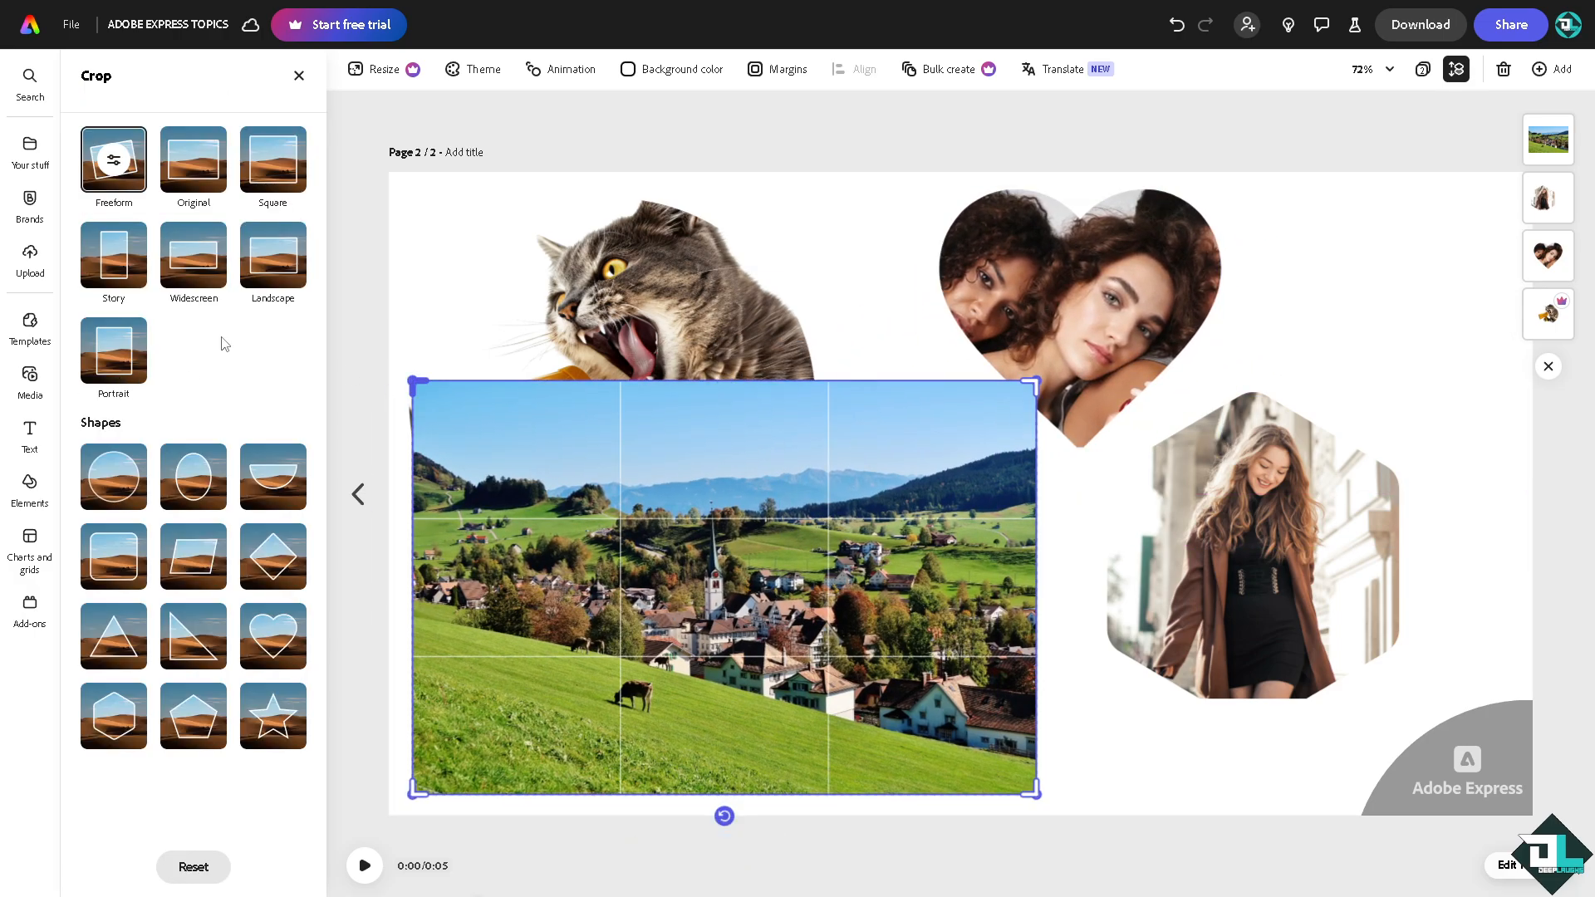
mouse_move(200, 522)
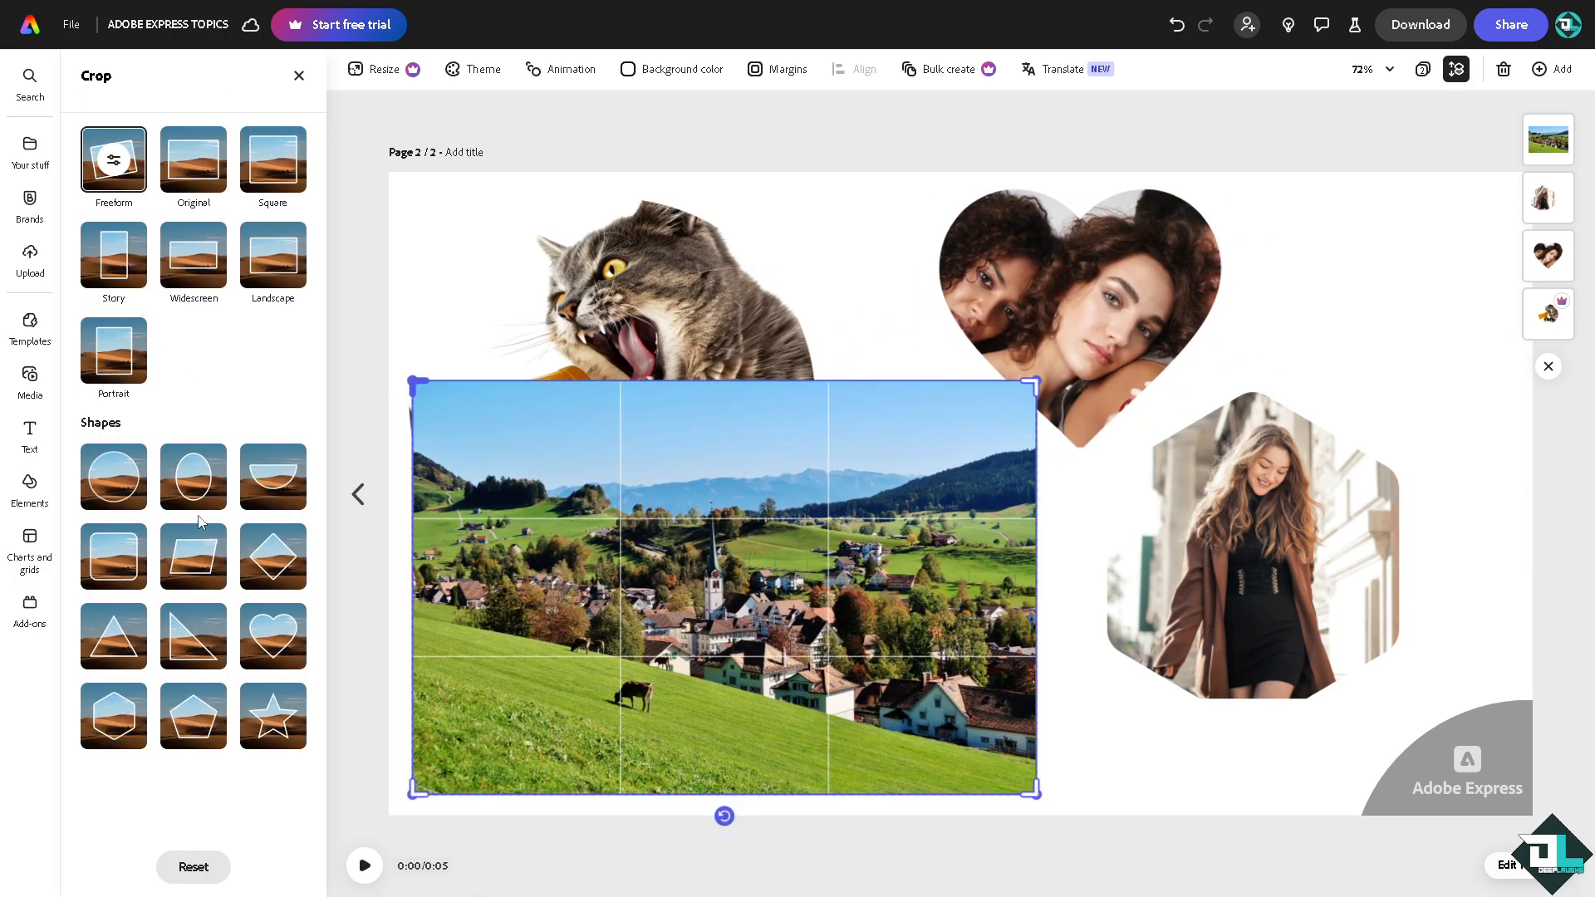
click(271, 715)
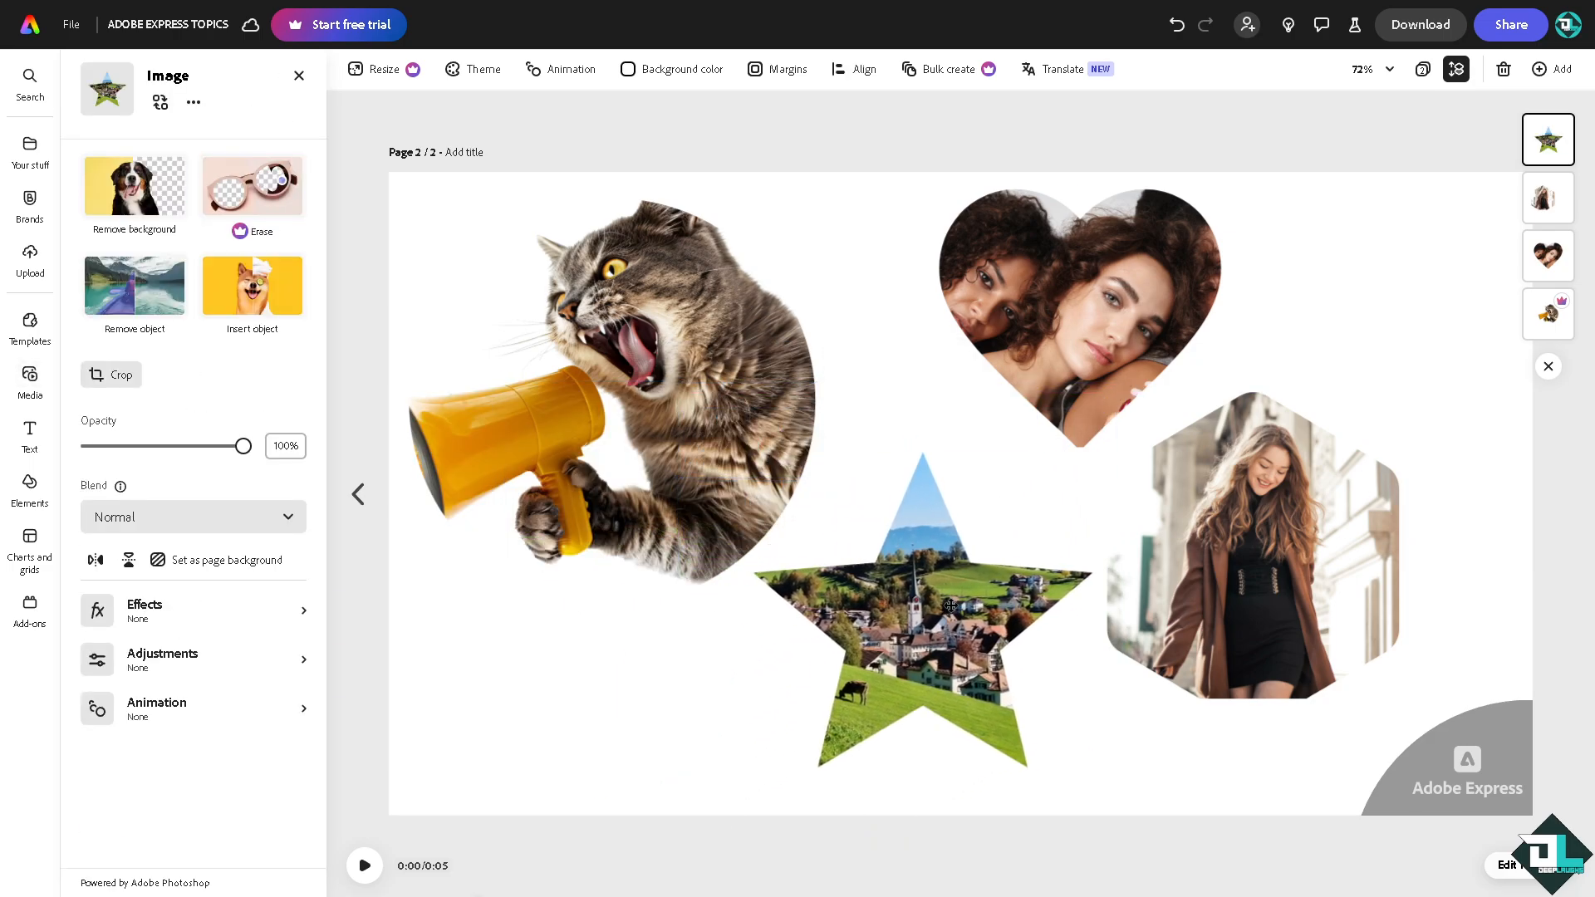
Select the star photo, set the download format to PDF Print, and play the preview
click(927, 611)
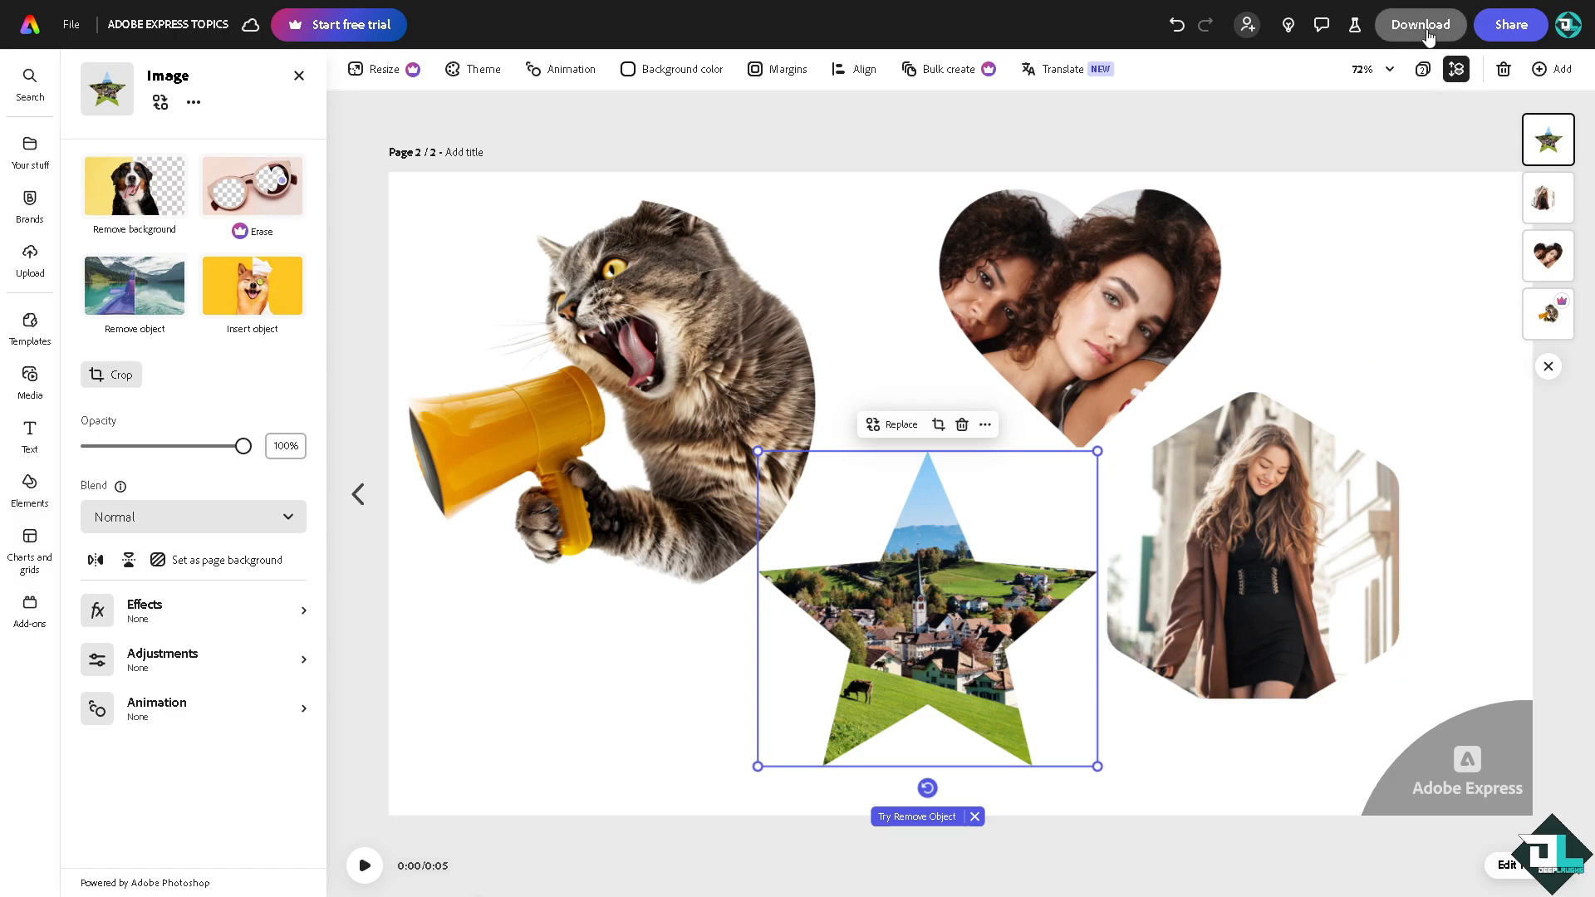
click(1420, 24)
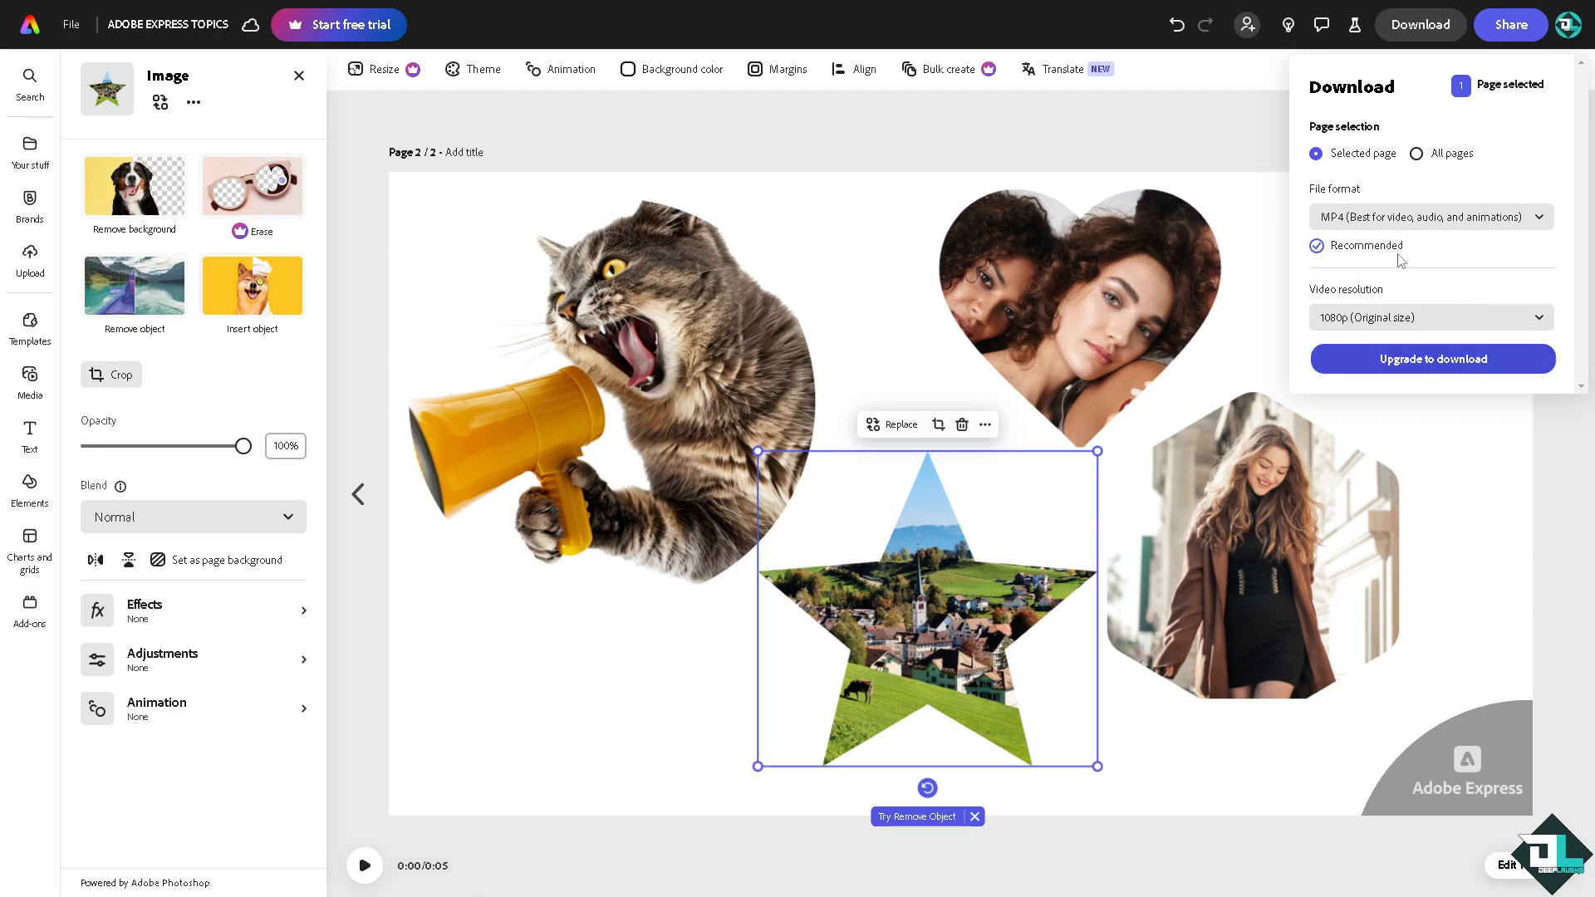
click(1431, 216)
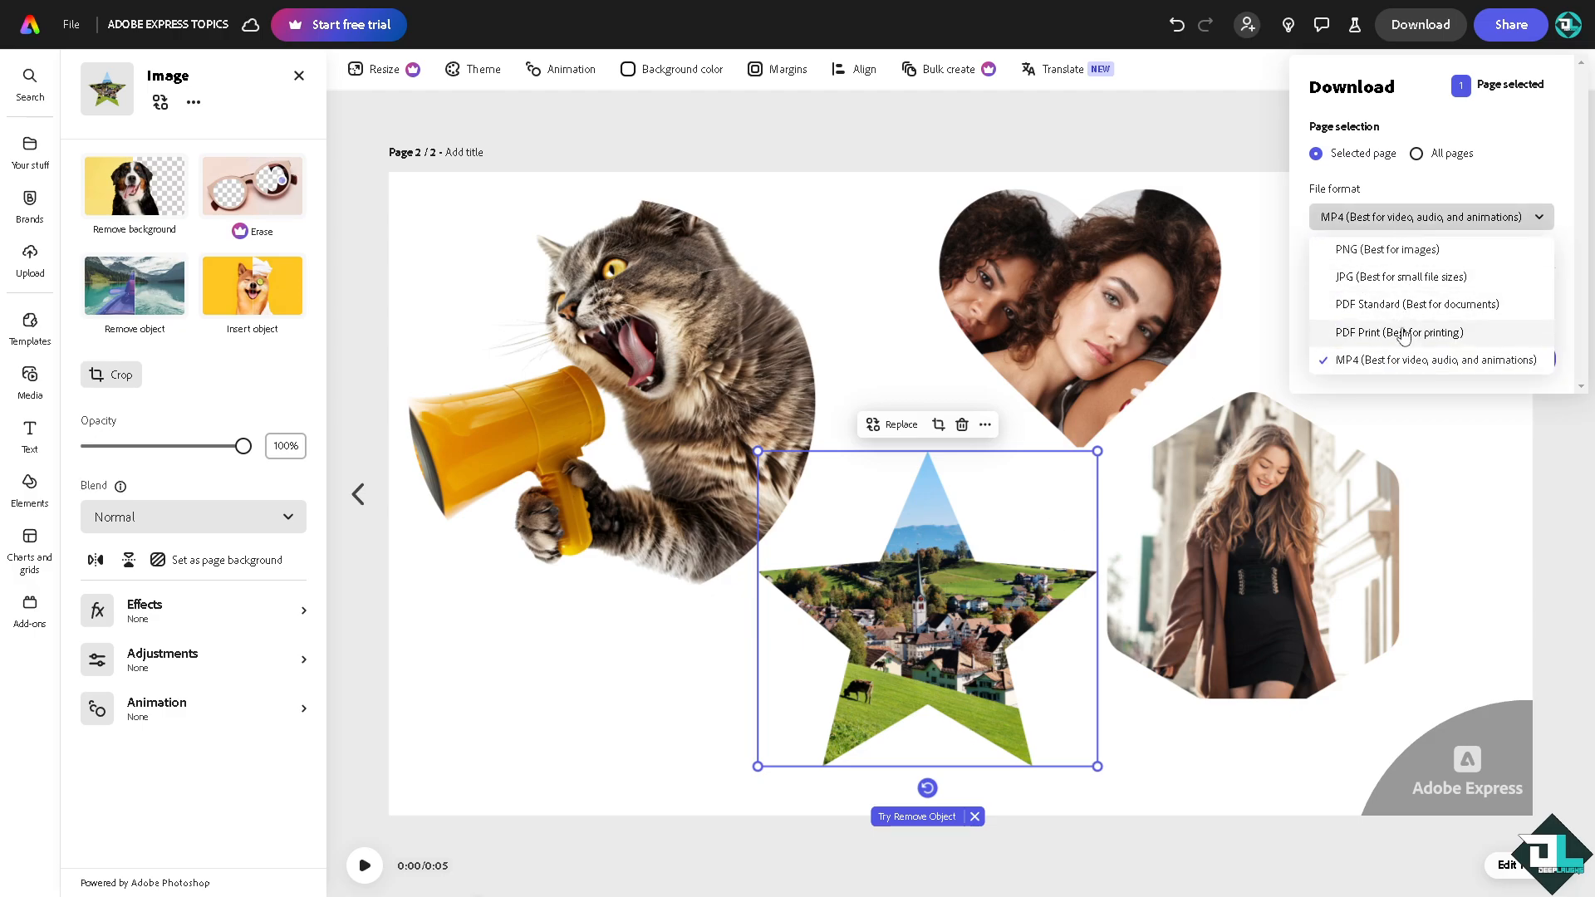
click(1428, 360)
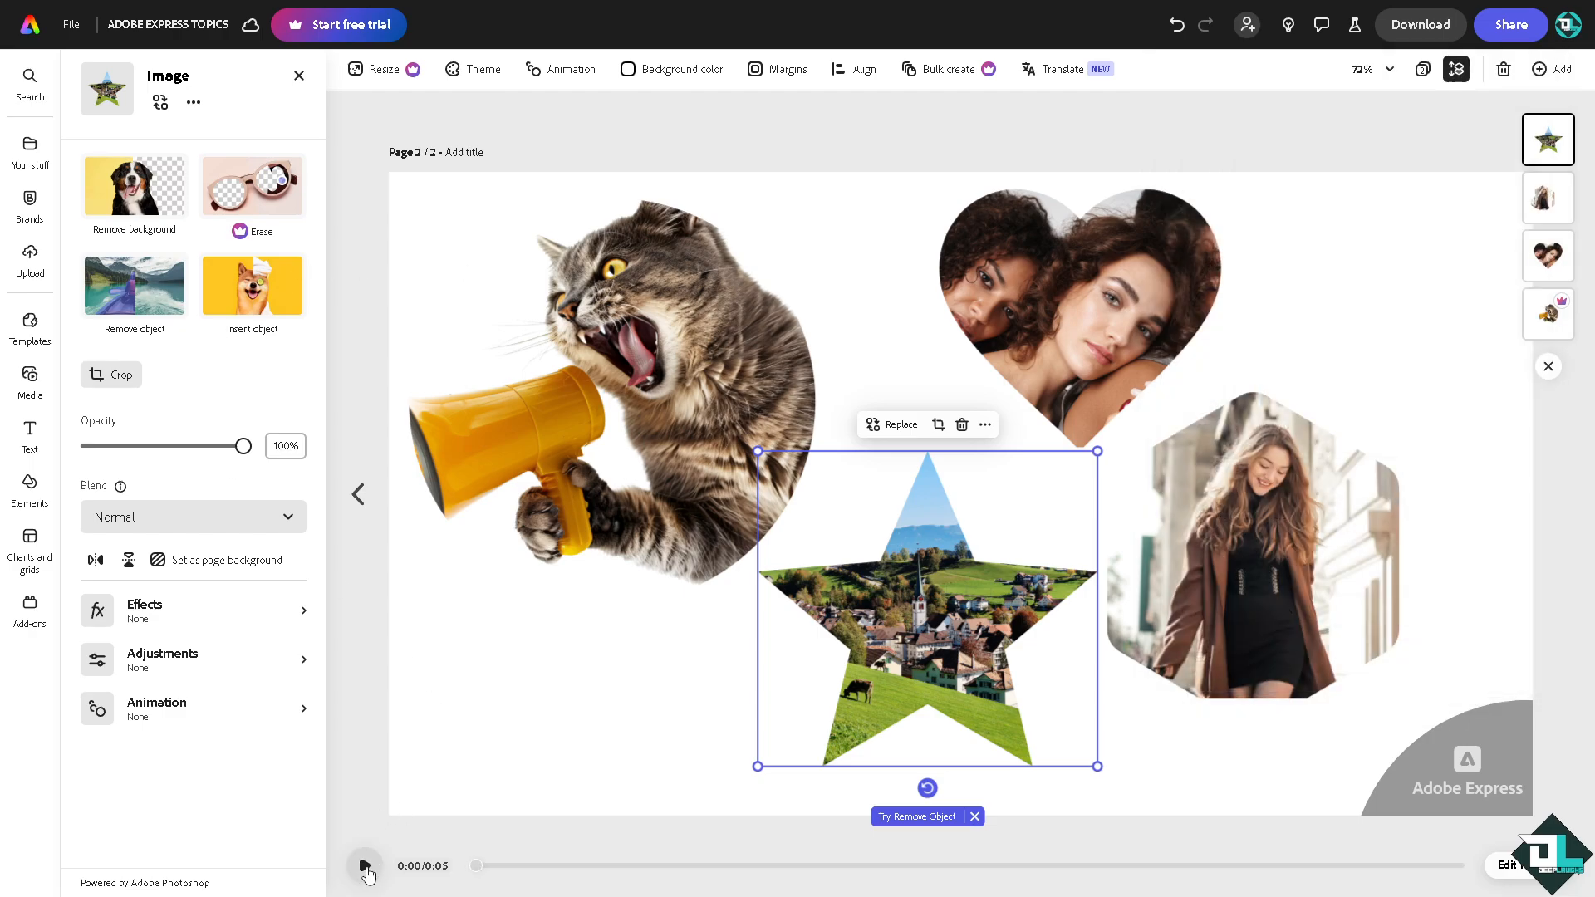
click(365, 866)
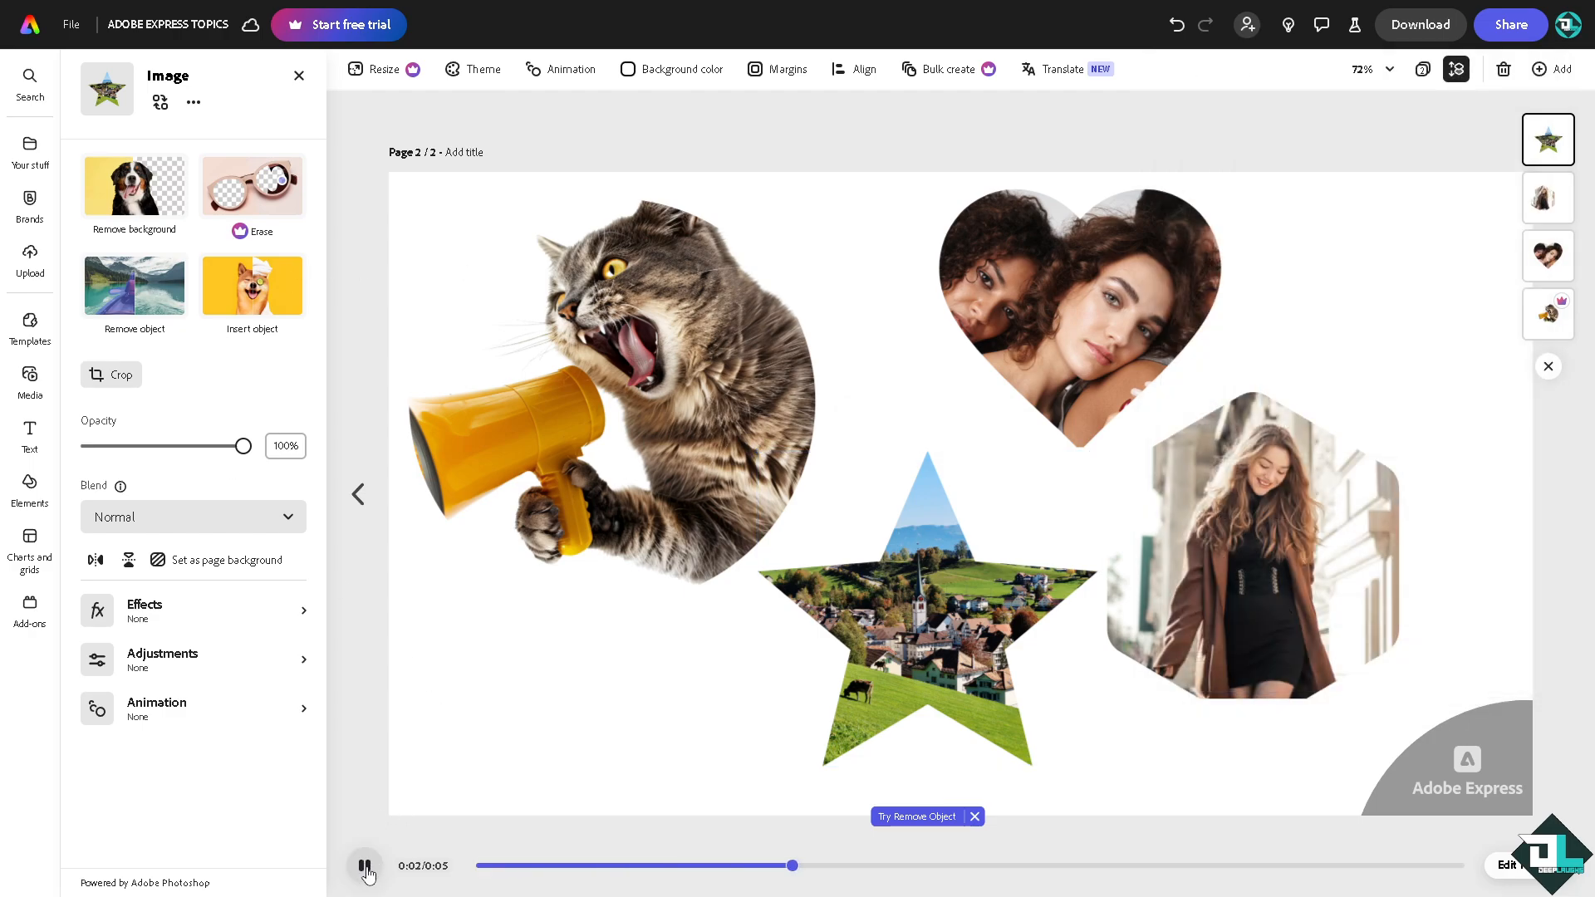